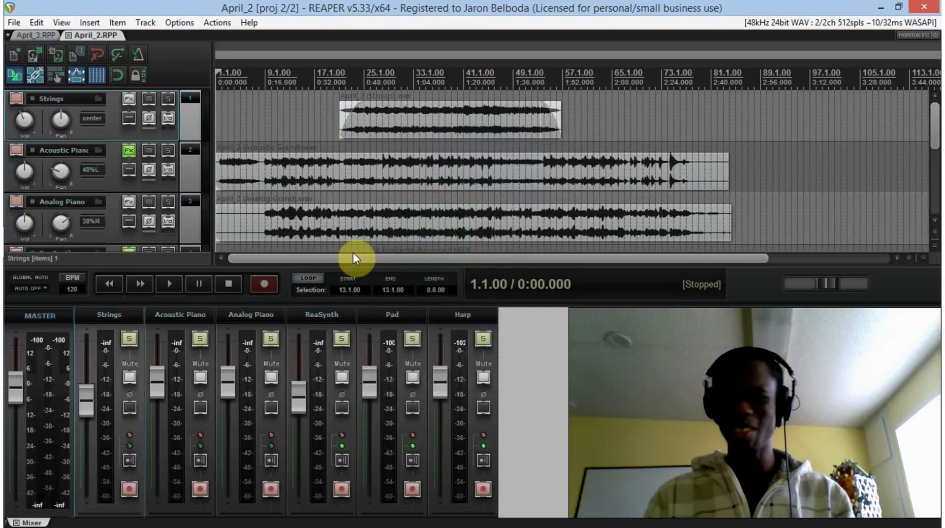
Step: Play back April_2 so the Strings and piano tracks sound around 0:46
{"action": "left_click", "coordinate": [170, 284]}
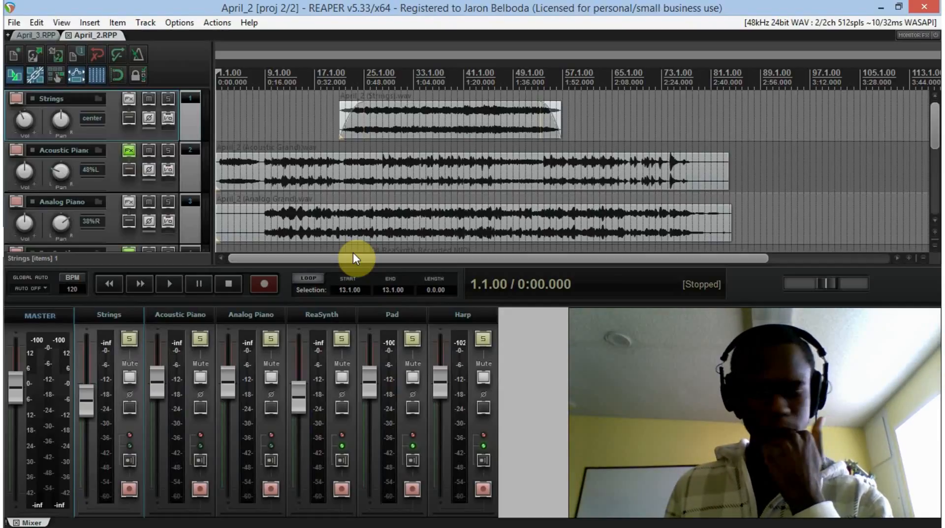
{"action": "left_click", "coordinate": [170, 284]}
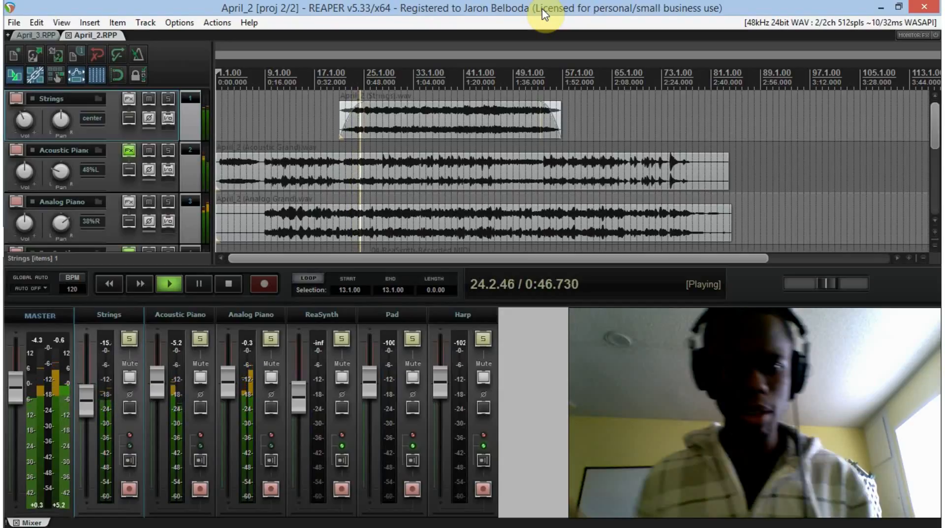
Step: Stop playback at about 0:56
{"action": "left_click", "coordinate": [227, 283]}
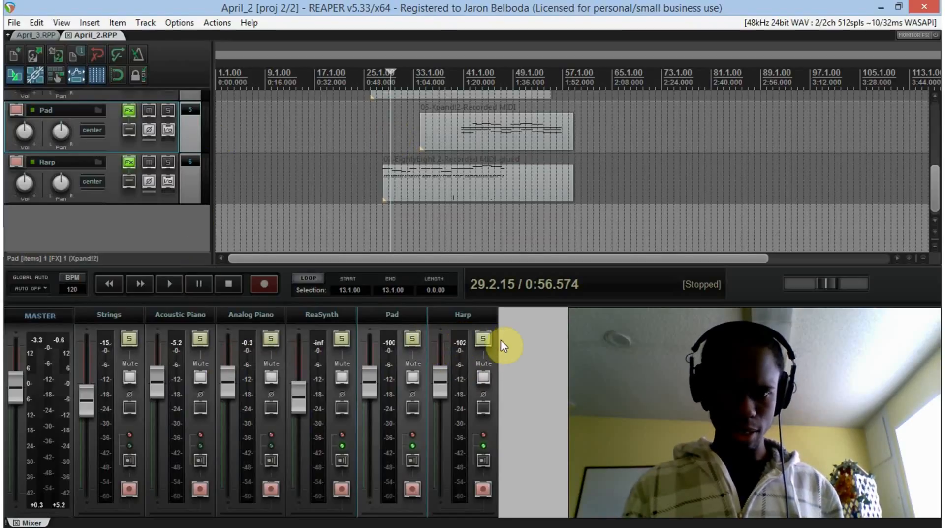
{"action": "left_click", "coordinate": [483, 338]}
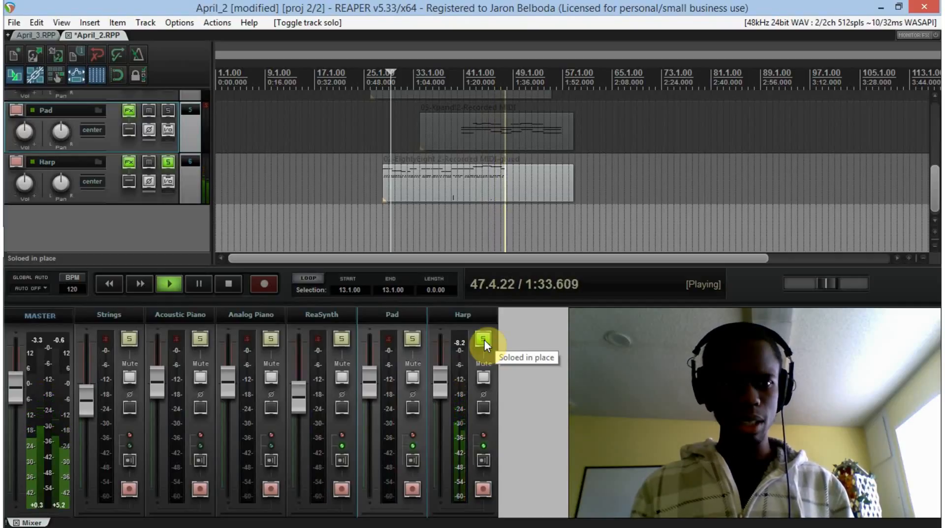
{"action": "left_click", "coordinate": [228, 284]}
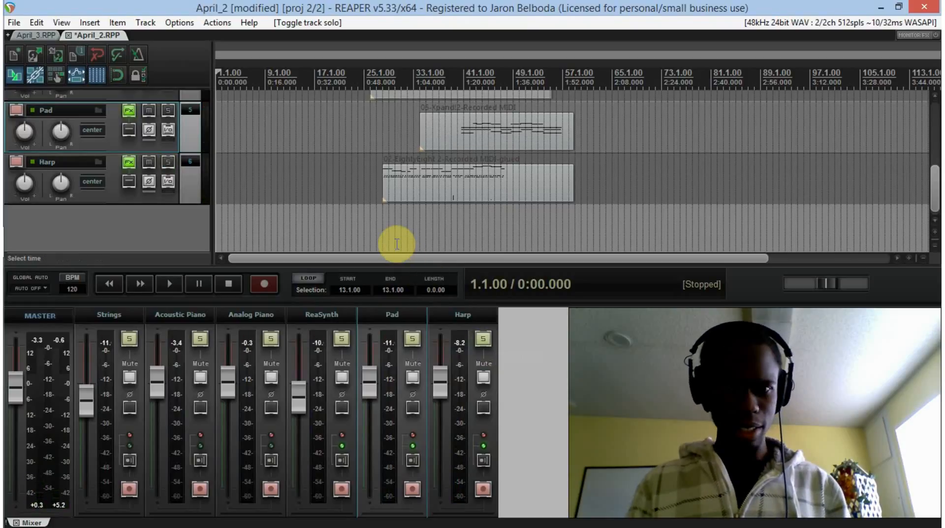
{"action": "mouse_move", "coordinate": [334, 137]}
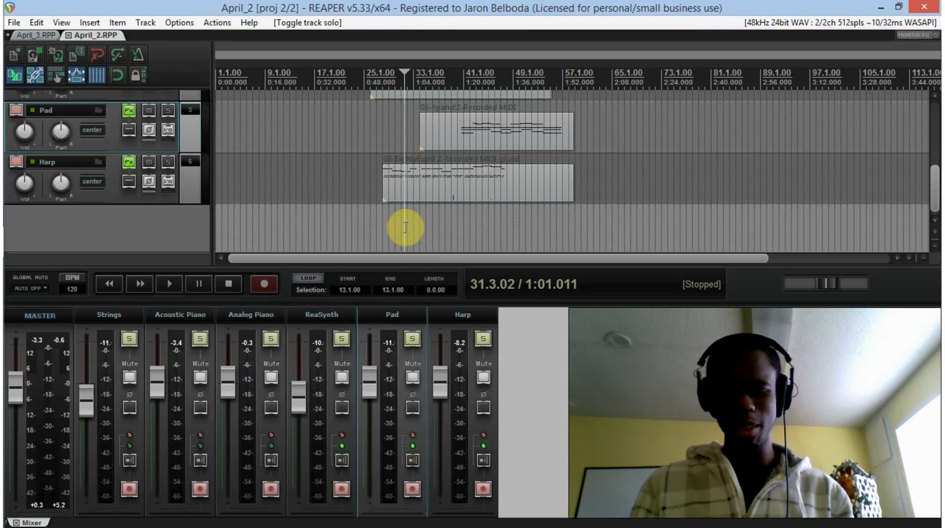
{"action": "left_click", "coordinate": [170, 284]}
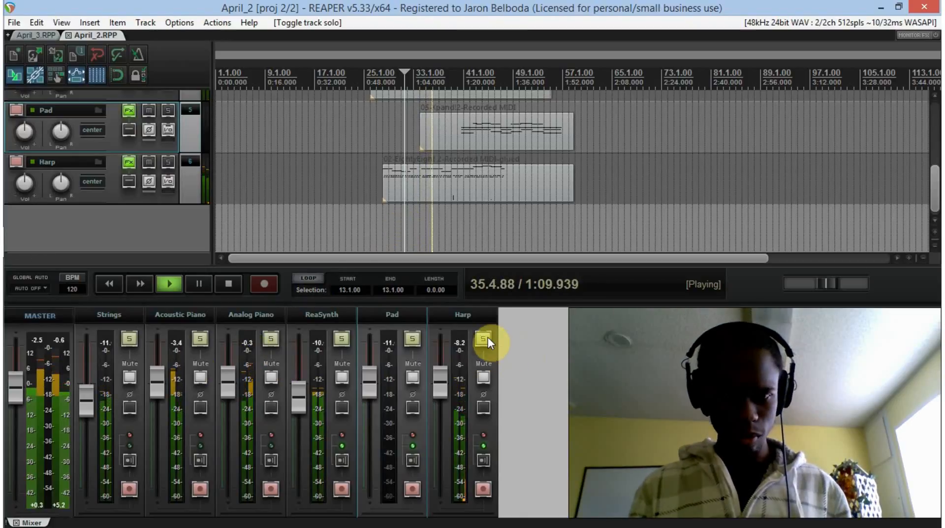
{"action": "left_click", "coordinate": [484, 338]}
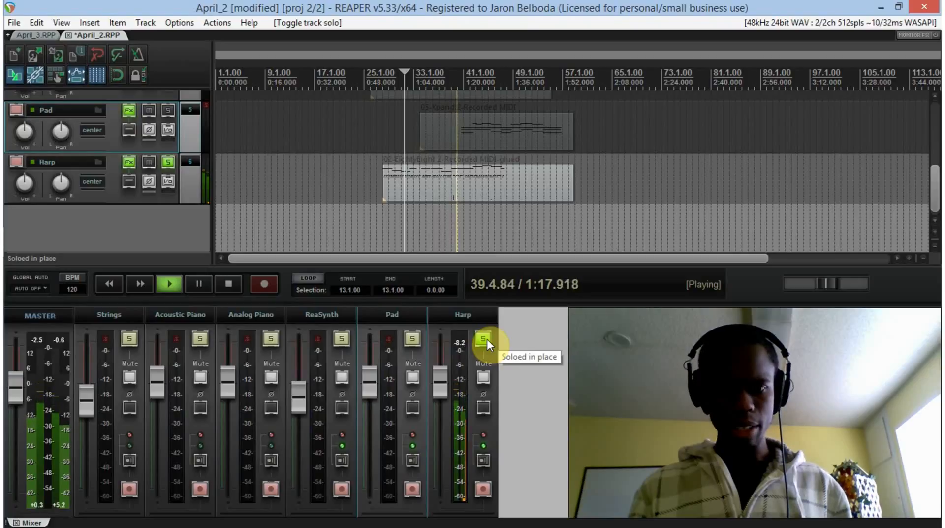
{"action": "left_click", "coordinate": [228, 284]}
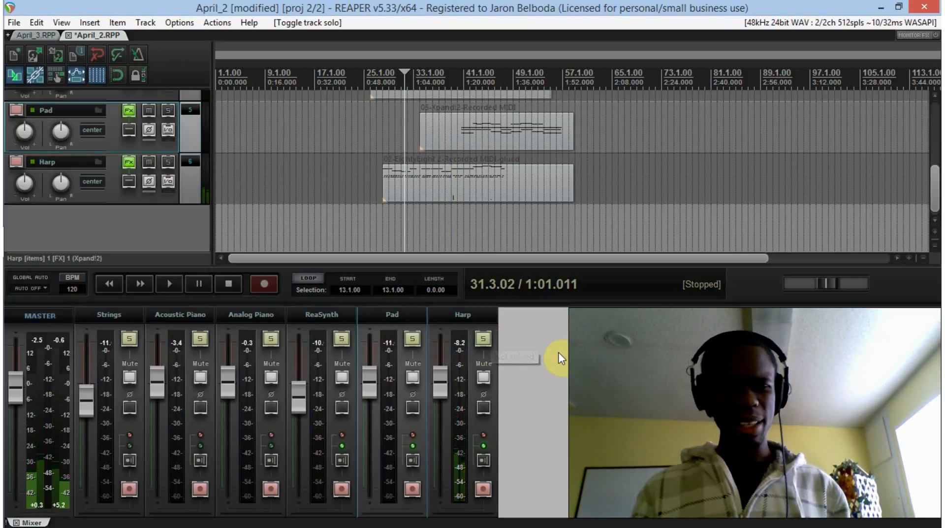
Step: Save the project with Ctrl+S
{"action": "key", "text": "ctrl+s"}
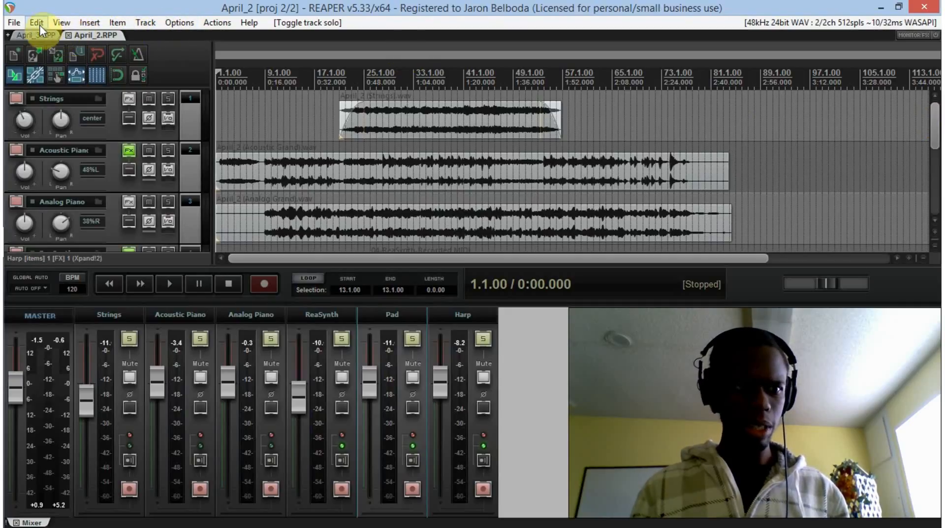
Step: Open April_1.RPP from the File menu in a new project tab
{"action": "left_click", "coordinate": [36, 23]}
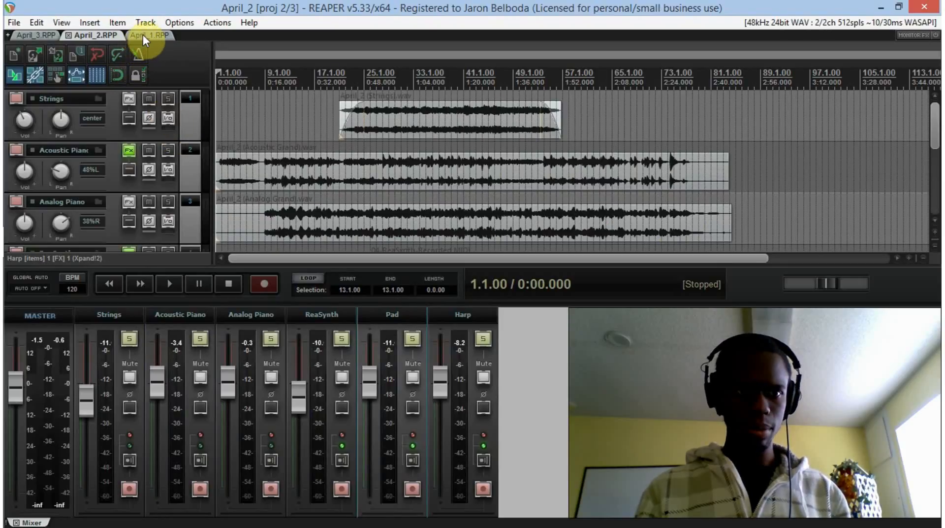
Step: In April_1, start playback, arm the Analog Bass track and close the virtual MIDI keyboard
{"action": "left_click", "coordinate": [149, 35]}
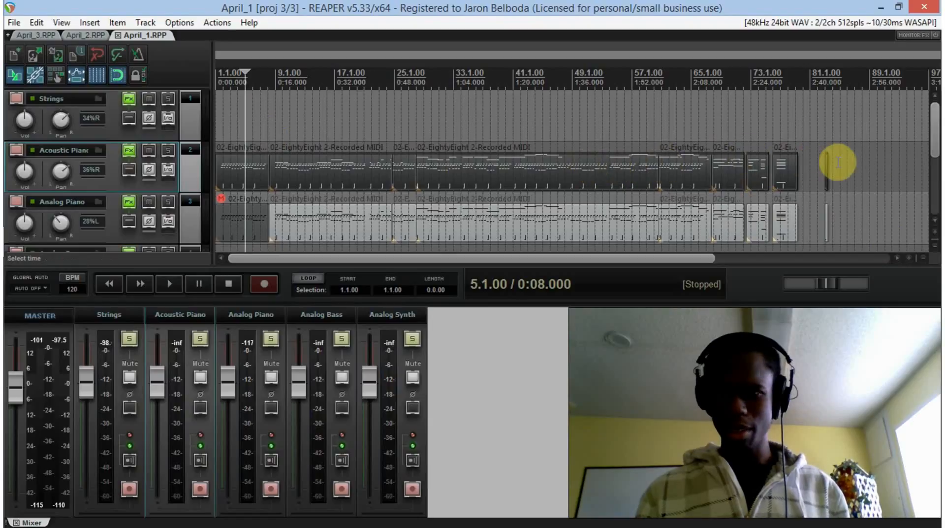
{"action": "left_click", "coordinate": [170, 284]}
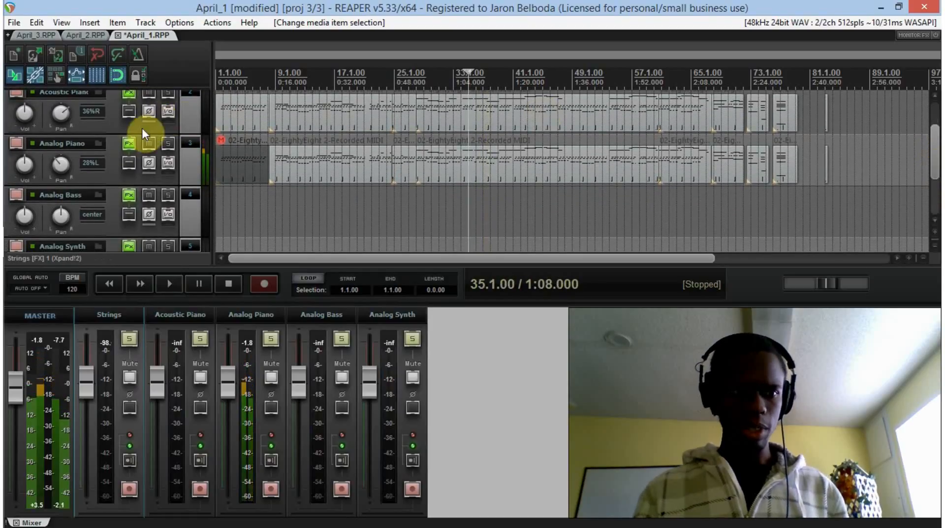
{"action": "left_click", "coordinate": [17, 194]}
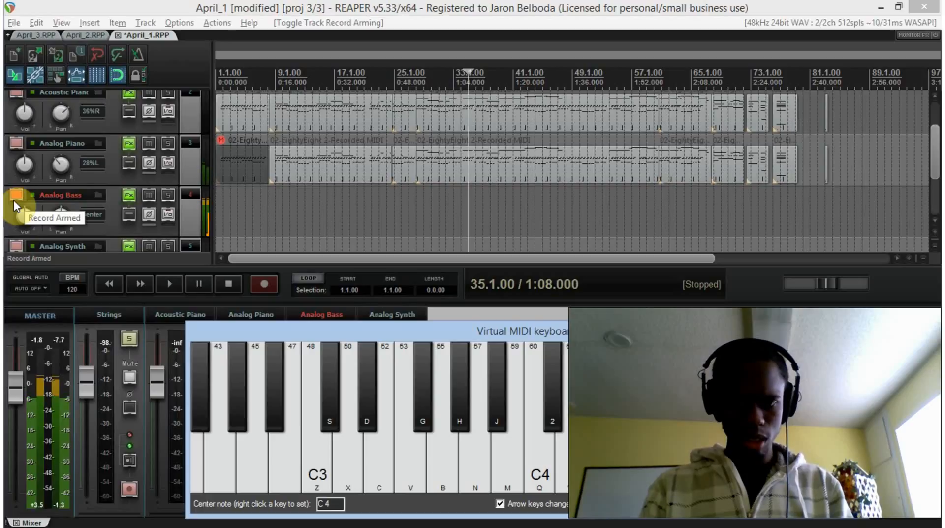
{"action": "left_click", "coordinate": [14, 204]}
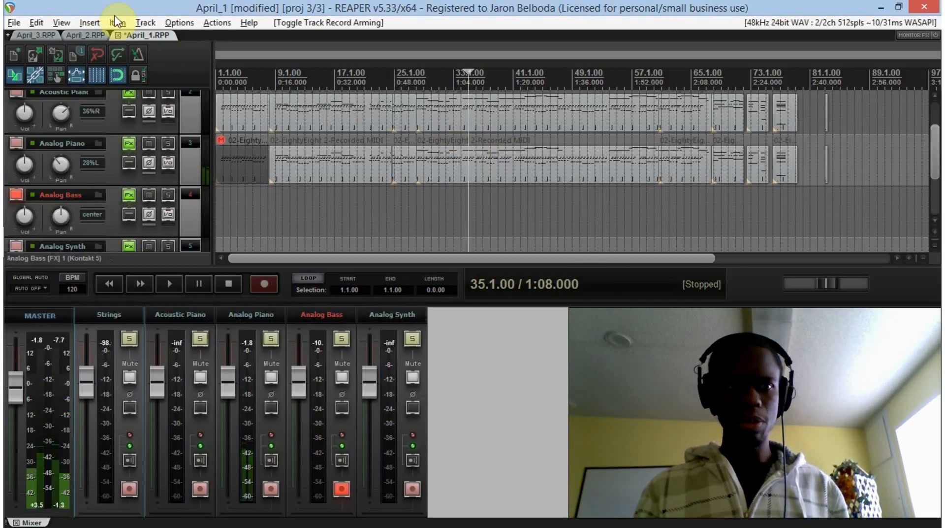
Step: Play April_1 briefly from bar 35, stop, and return to the project start
{"action": "left_click", "coordinate": [94, 35]}
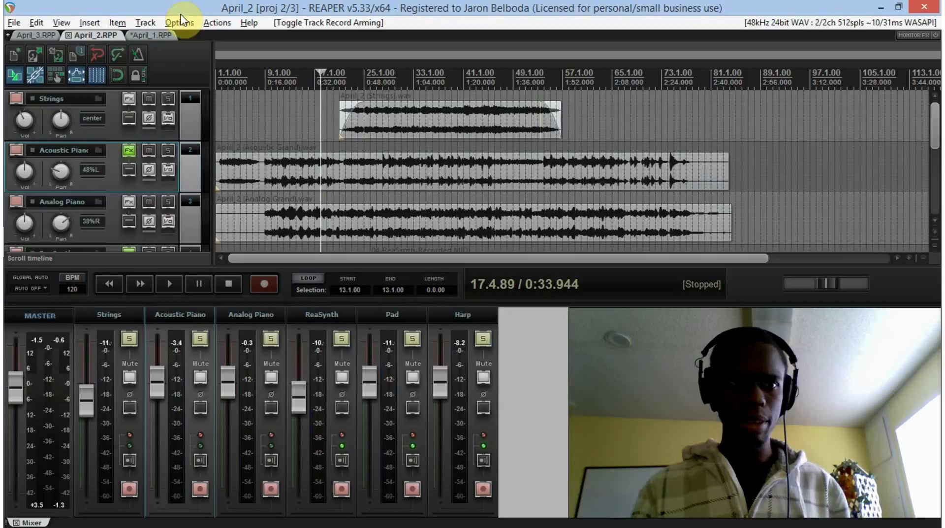
{"action": "left_click", "coordinate": [149, 35]}
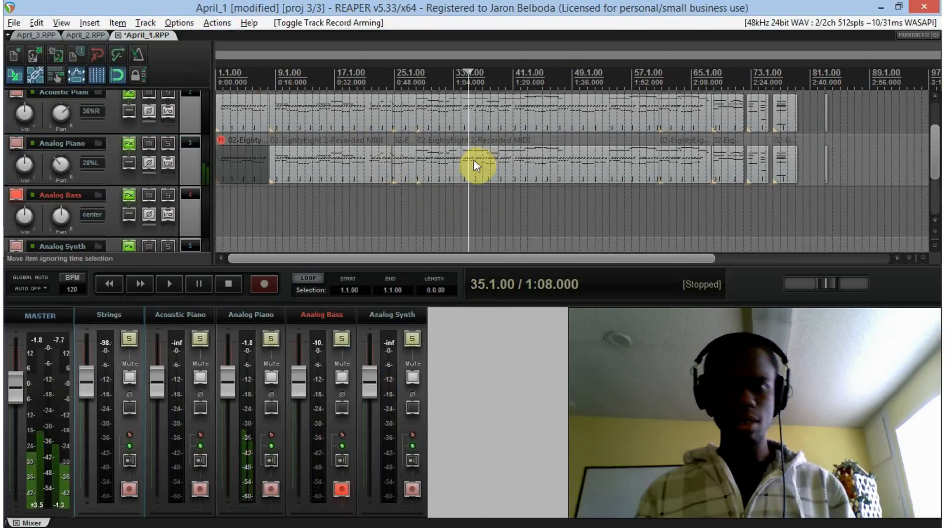
{"action": "mouse_move", "coordinate": [482, 205]}
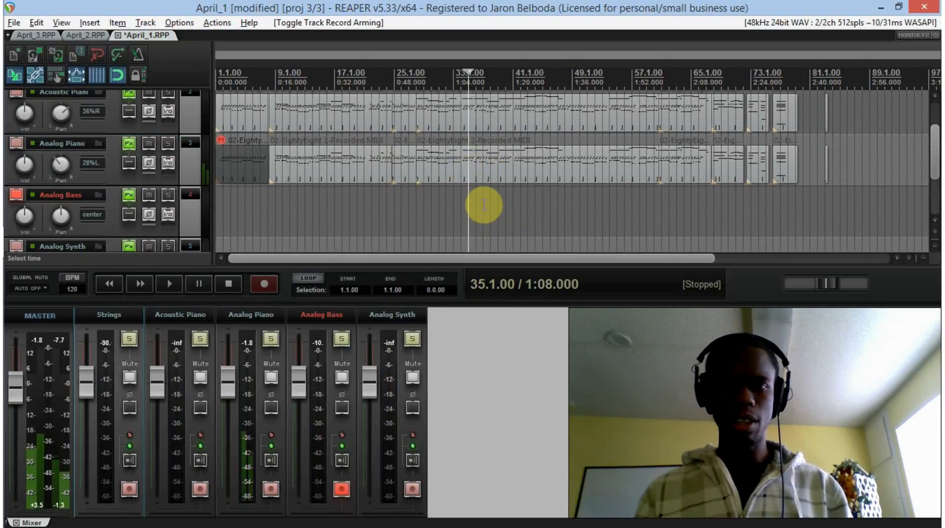
{"action": "left_click", "coordinate": [170, 283]}
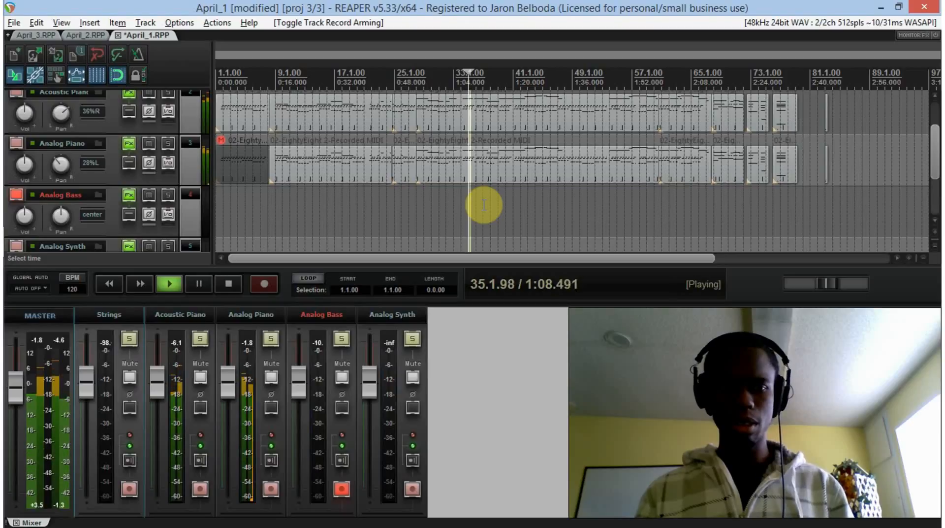
{"action": "left_click", "coordinate": [228, 284]}
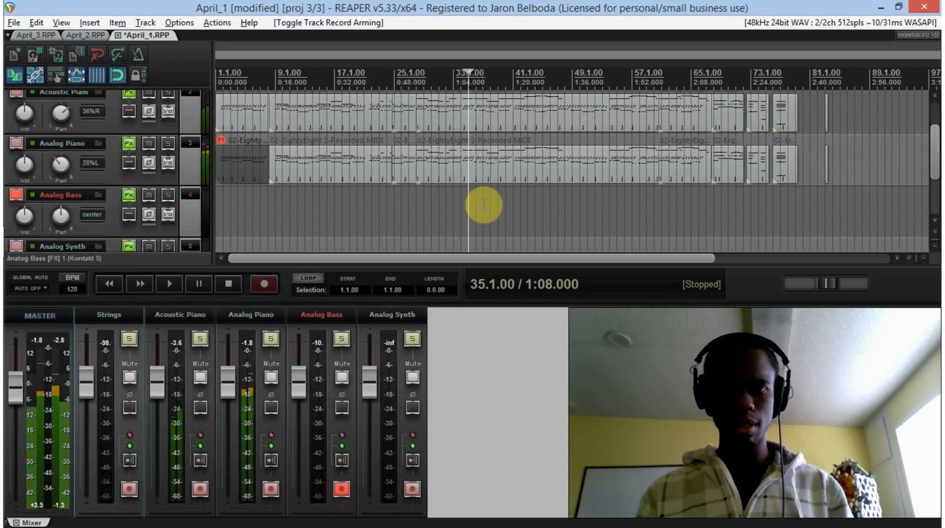
{"action": "mouse_move", "coordinate": [126, 304]}
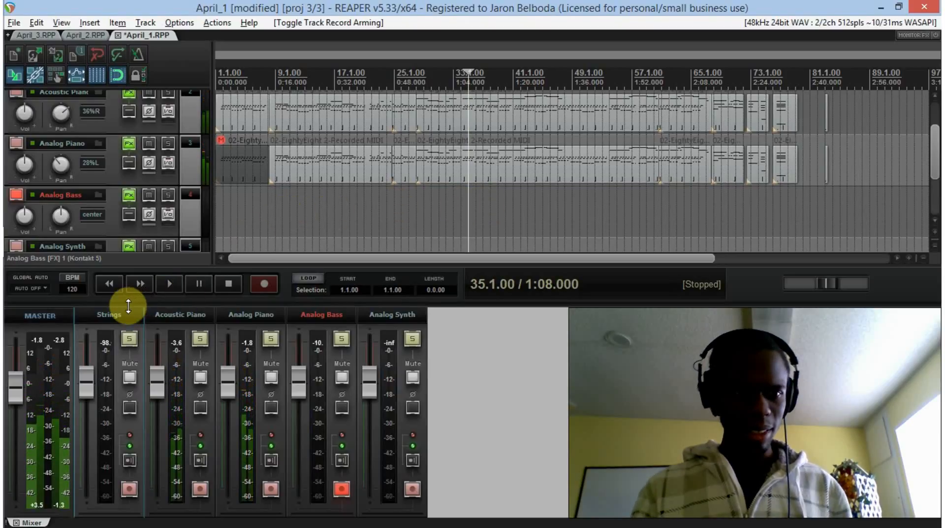
{"action": "left_click", "coordinate": [16, 201]}
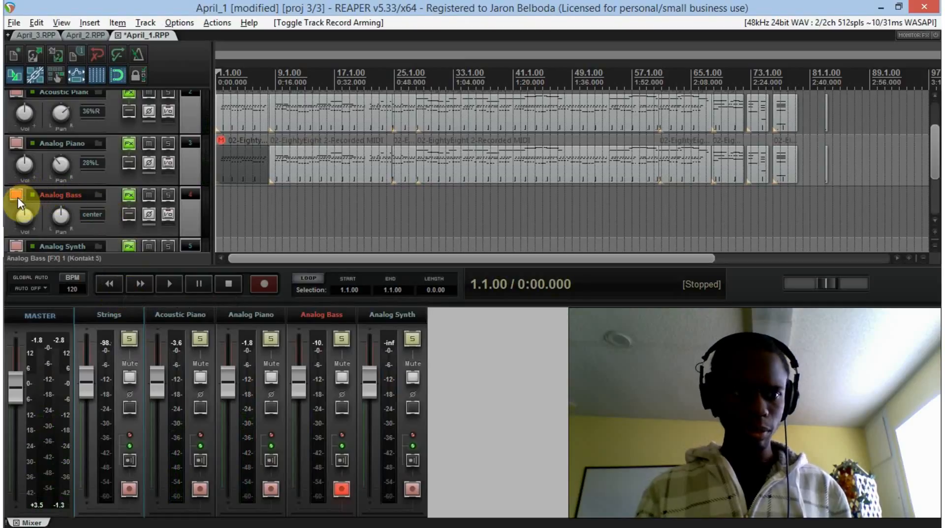
Step: Disarm the Analog Bass and Analog Synth tracks, then switch to the April_2 tab
{"action": "left_click", "coordinate": [15, 245]}
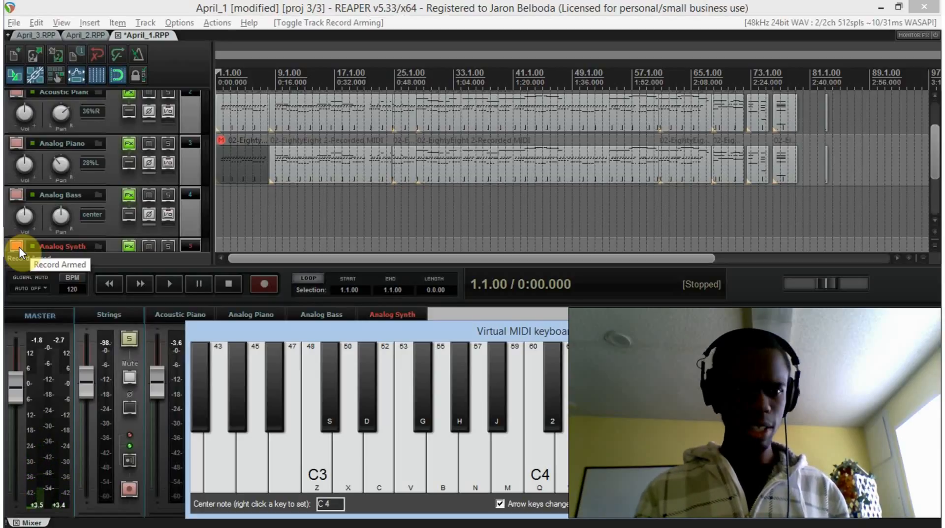
{"action": "left_click", "coordinate": [12, 249]}
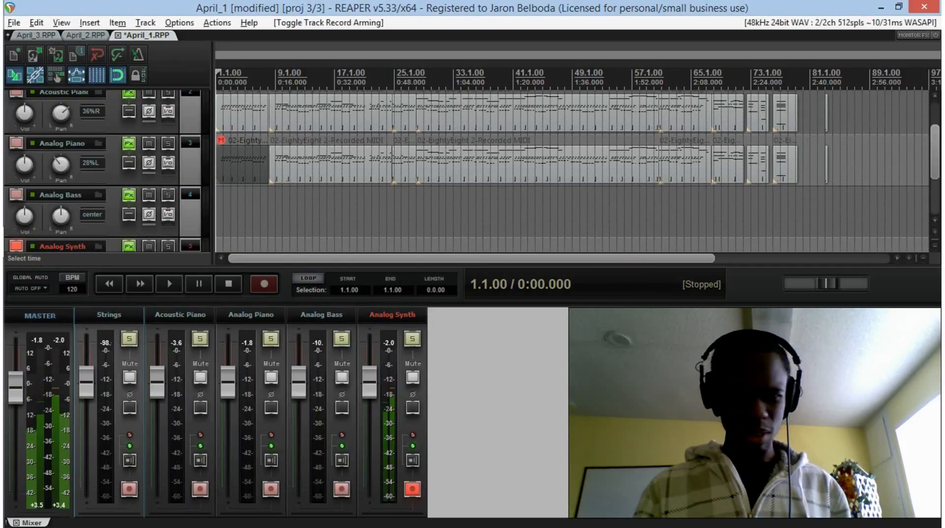
{"action": "left_click", "coordinate": [14, 247]}
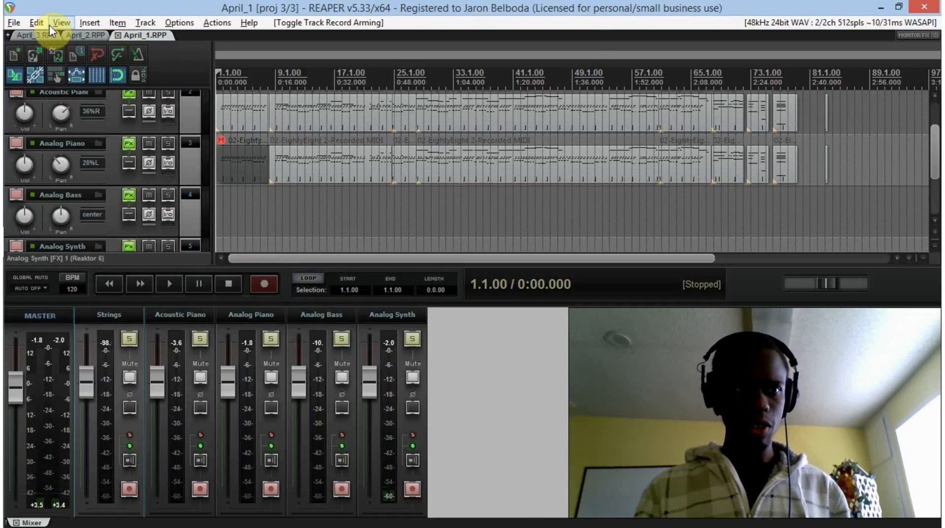
{"action": "left_click", "coordinate": [14, 22]}
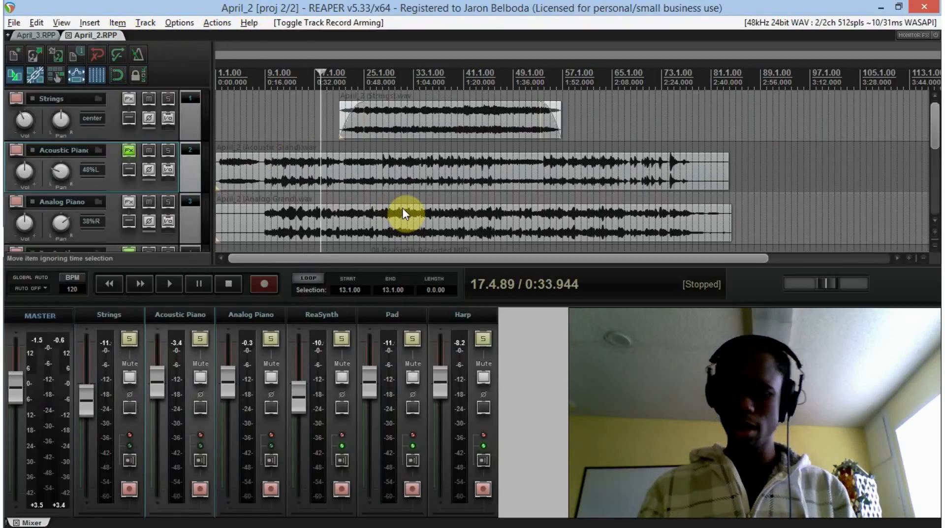
Step: Play April_2 from around bar 33 with the Harp track soloed
{"action": "left_click", "coordinate": [169, 284]}
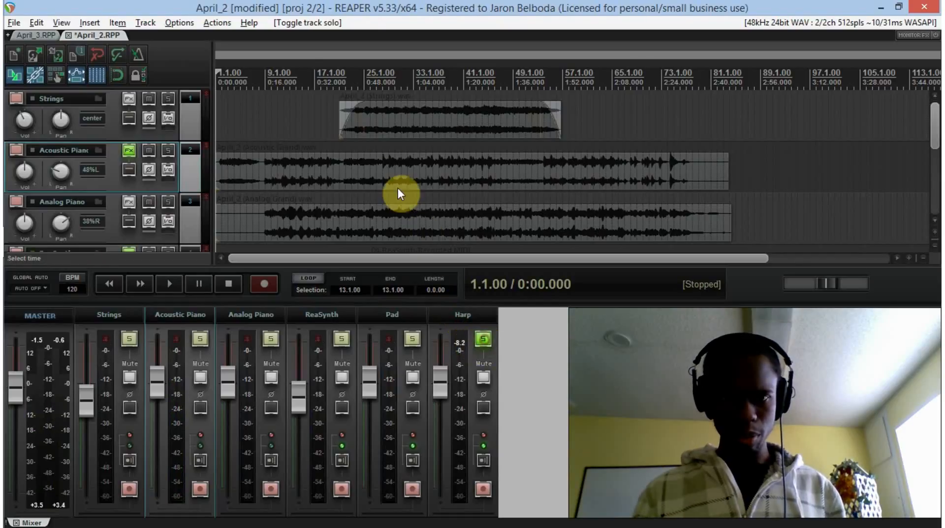
{"action": "left_click", "coordinate": [169, 284]}
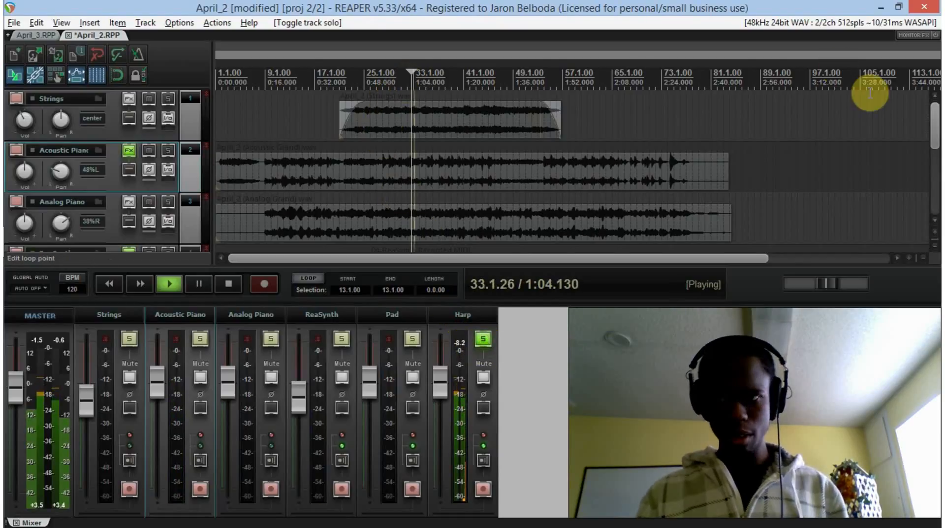
{"action": "scroll", "scroll_direction": "down", "scroll_amount": 3}
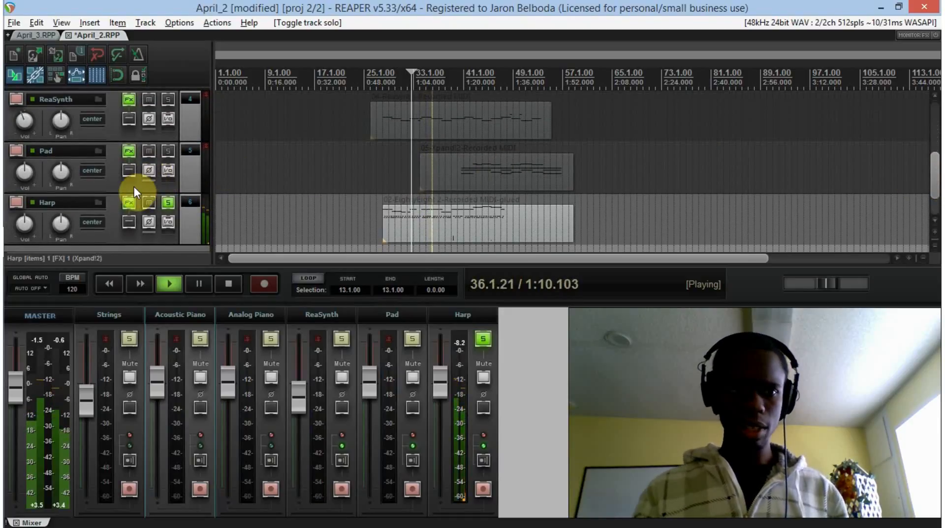
{"action": "left_click", "coordinate": [128, 201]}
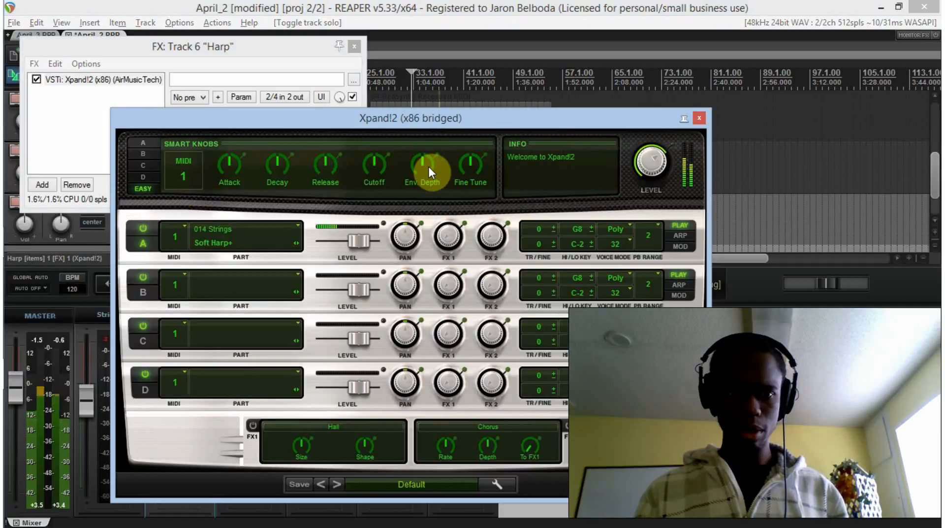
{"action": "left_click", "coordinate": [699, 117]}
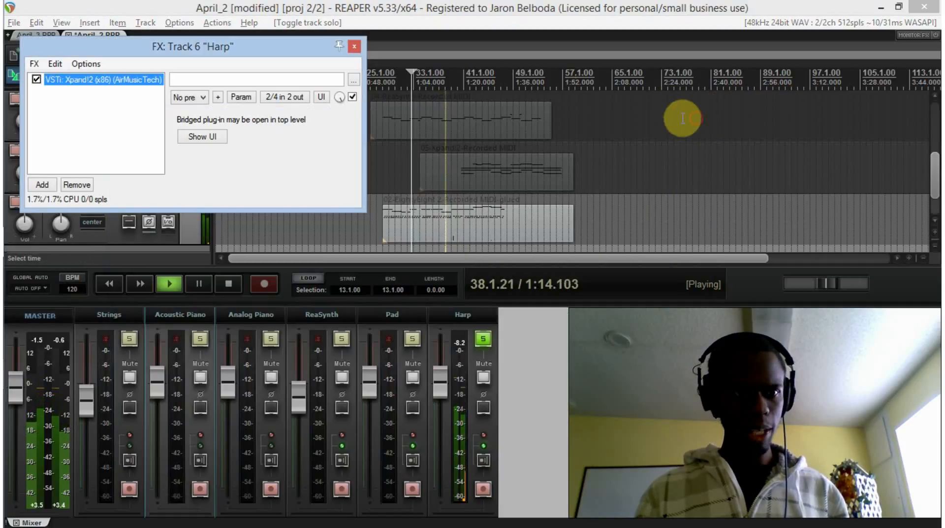
{"action": "left_click", "coordinate": [355, 46]}
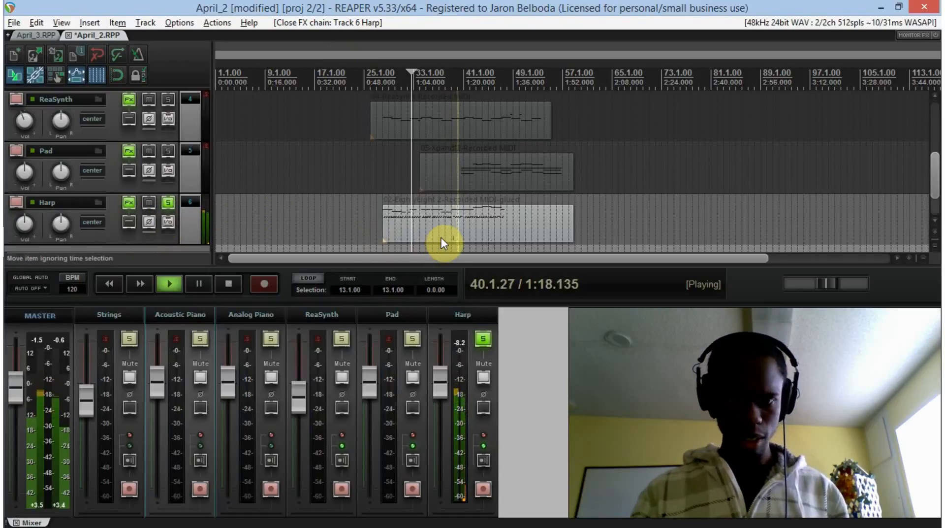
{"action": "double_click", "coordinate": [476, 229]}
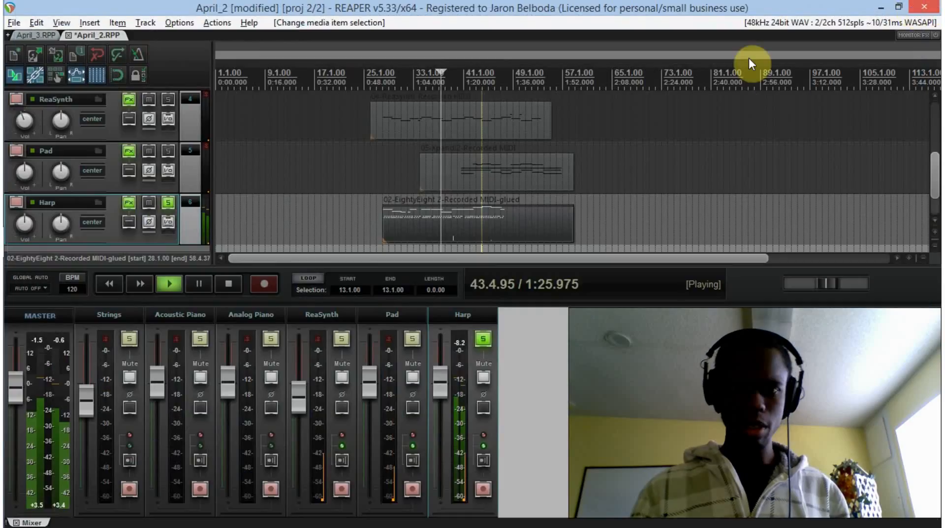
Step: Solo the Pad alongside the Harp, then arm the ReaSynth track for recording
{"action": "left_click", "coordinate": [169, 202]}
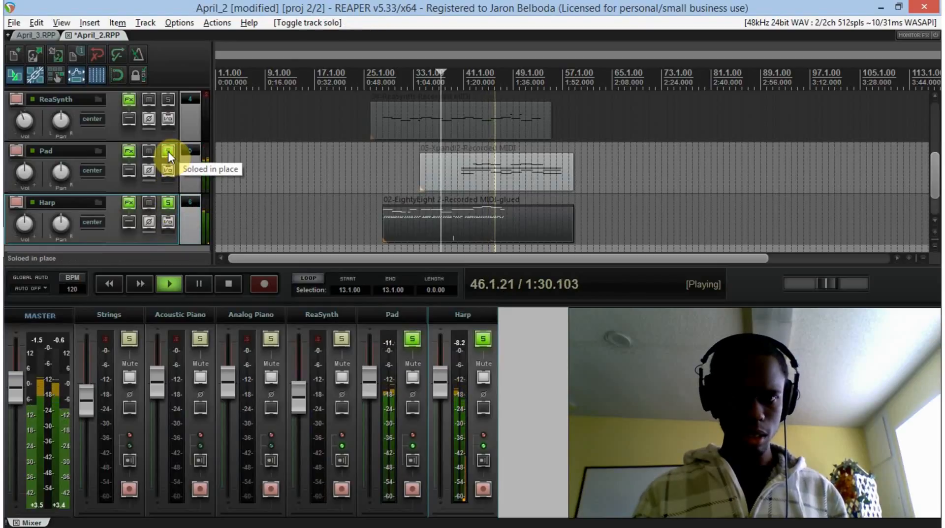
{"action": "mouse_move", "coordinate": [188, 171]}
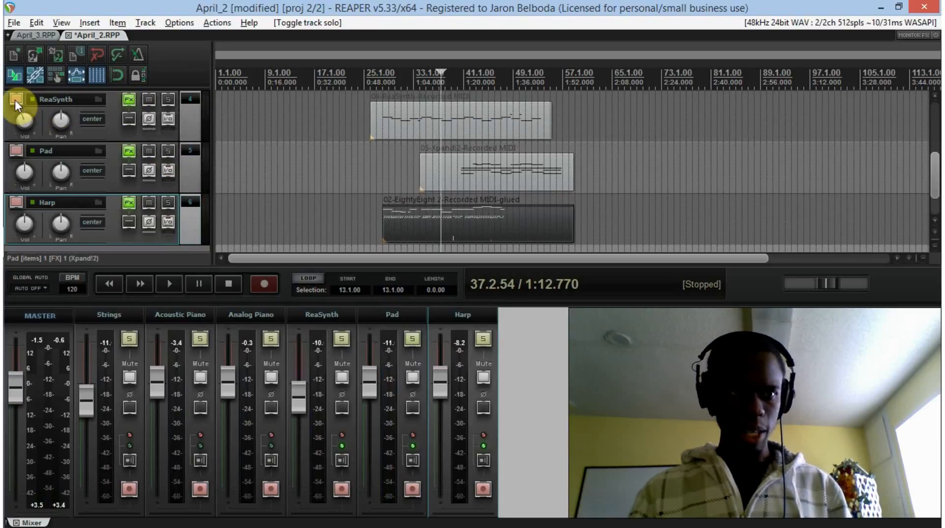
{"action": "left_click", "coordinate": [16, 100]}
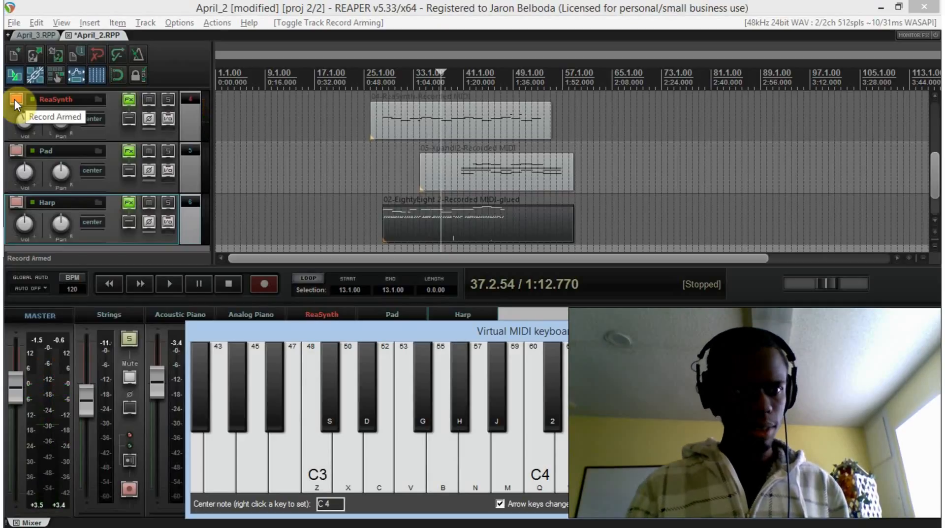
Step: Disarm ReaSynth and resume playback from near bar 25
{"action": "left_click", "coordinate": [13, 99]}
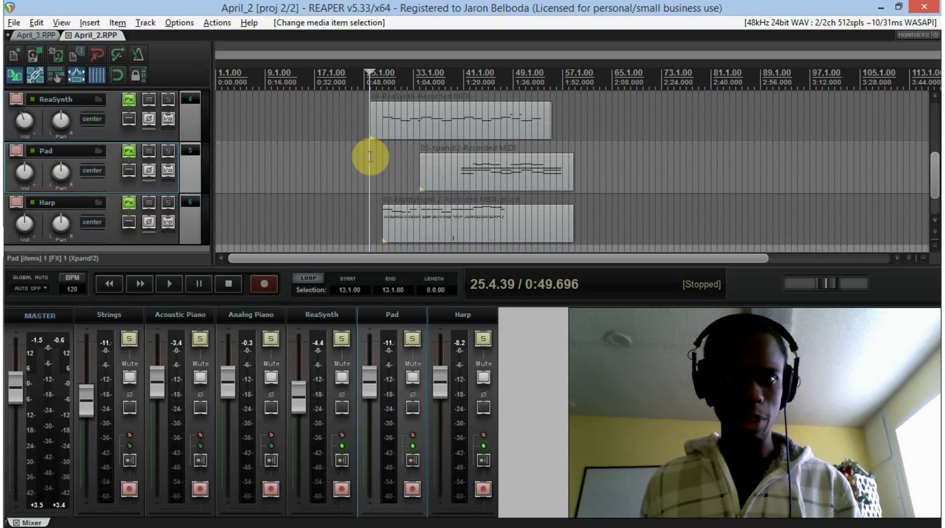
{"action": "left_click", "coordinate": [169, 284]}
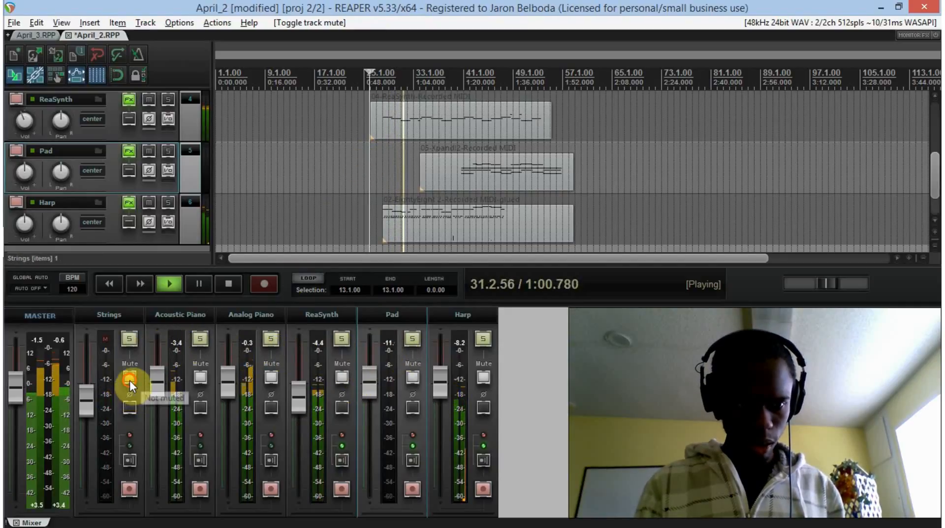
{"action": "left_click", "coordinate": [201, 378]}
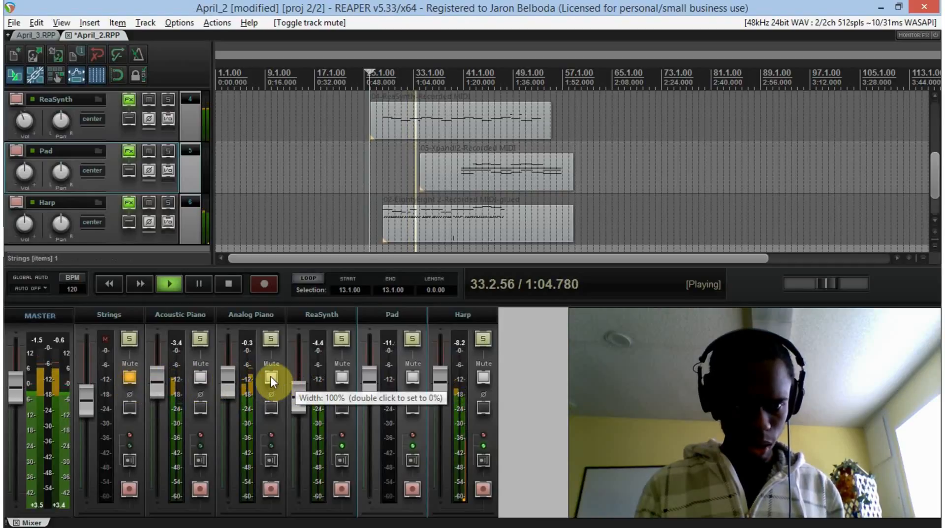
{"action": "left_click", "coordinate": [270, 379]}
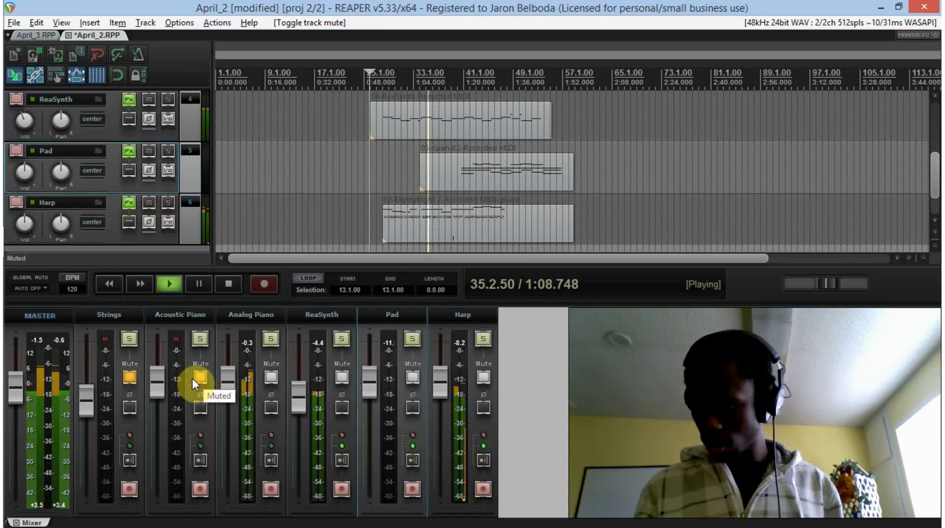
{"action": "left_click", "coordinate": [200, 379]}
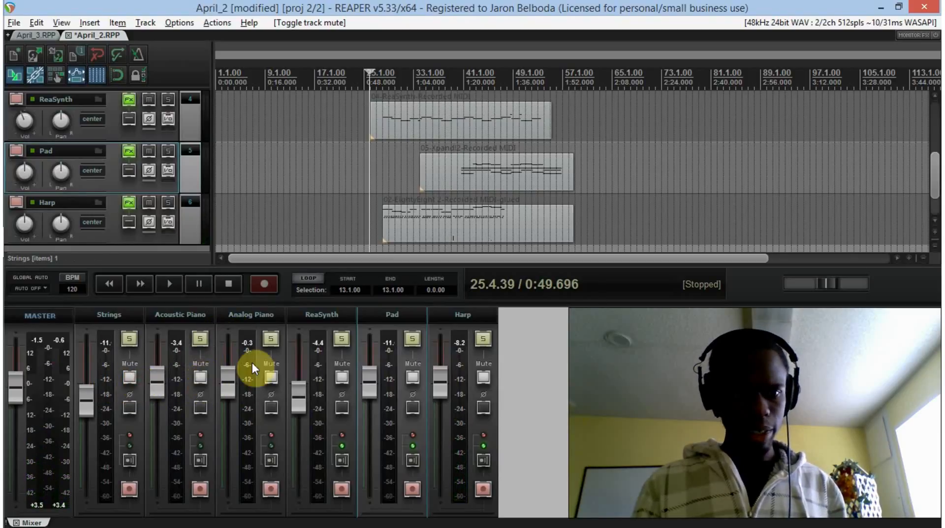
{"action": "left_click", "coordinate": [271, 338]}
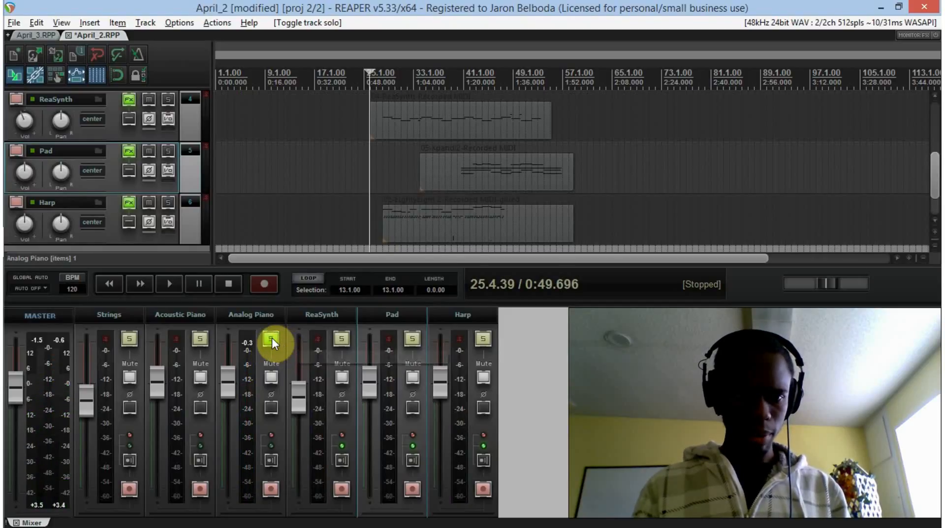
{"action": "left_click", "coordinate": [200, 339]}
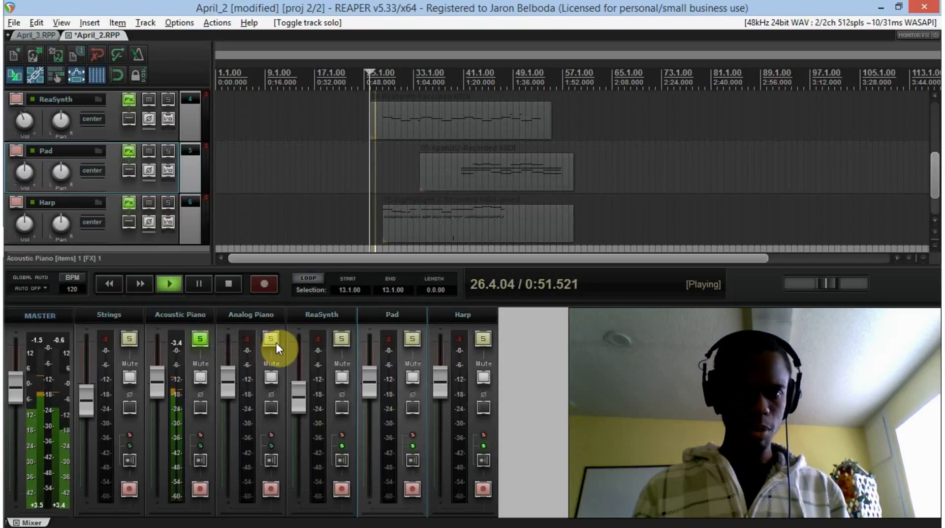
{"action": "left_click", "coordinate": [271, 338]}
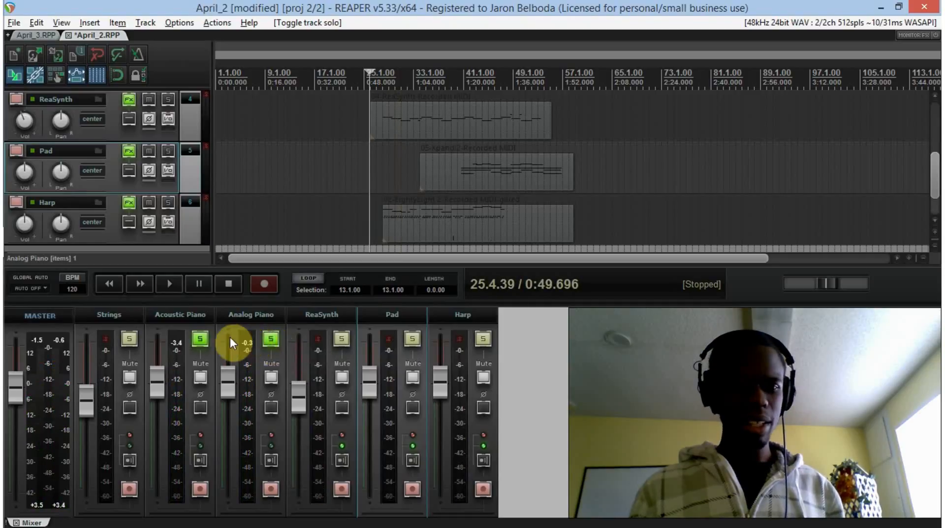
{"action": "left_click", "coordinate": [270, 338]}
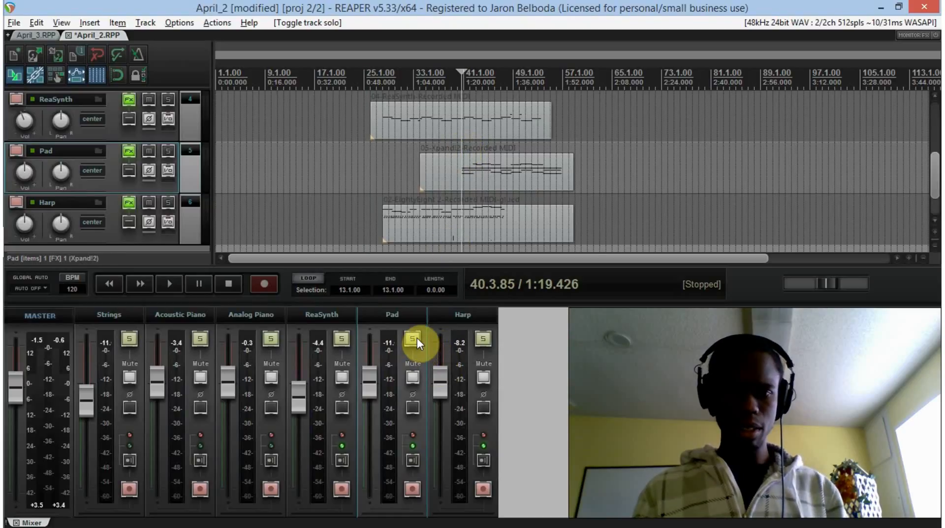
{"action": "left_click", "coordinate": [412, 338]}
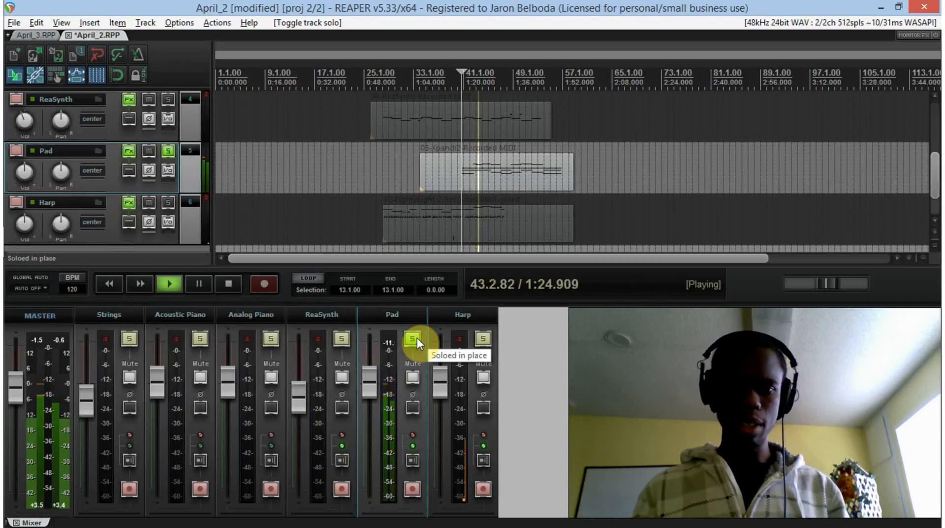
Step: Unsolo the Pad track and stop playback of the full April_2 mix
{"action": "left_click", "coordinate": [411, 338]}
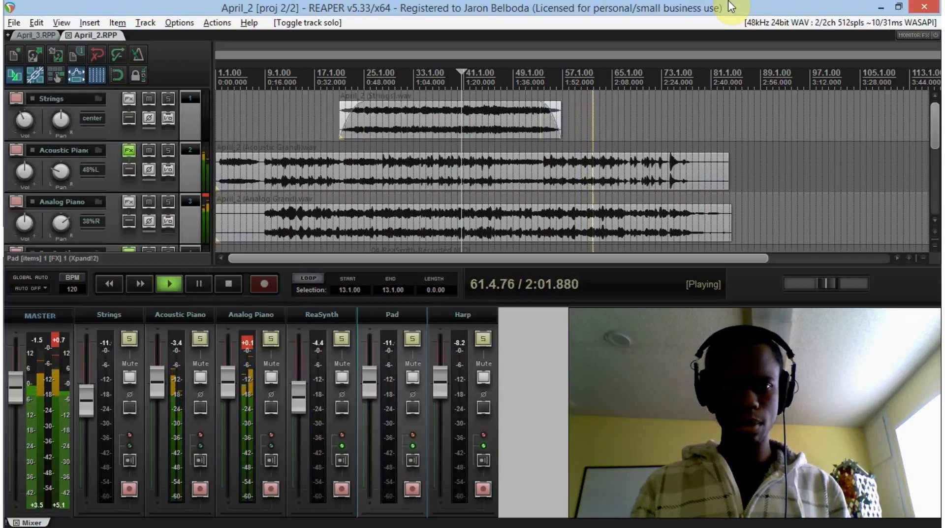
{"action": "left_click", "coordinate": [227, 284]}
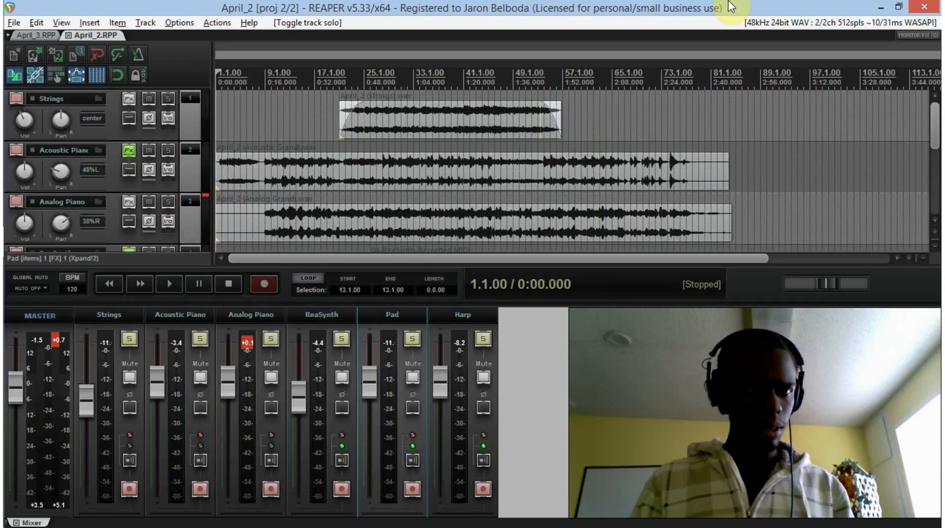
{"action": "mouse_move", "coordinate": [190, 55]}
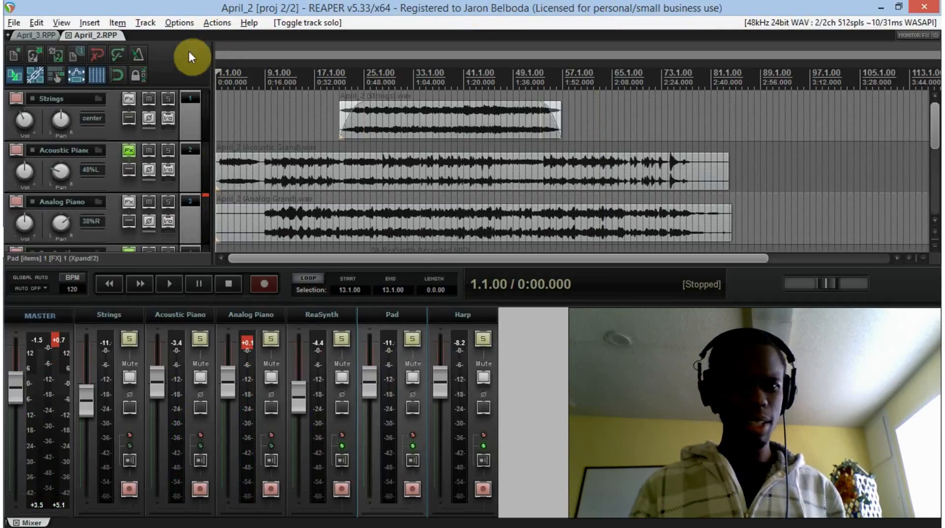
Step: Switch to the April_3 project tab
{"action": "left_click", "coordinate": [35, 35]}
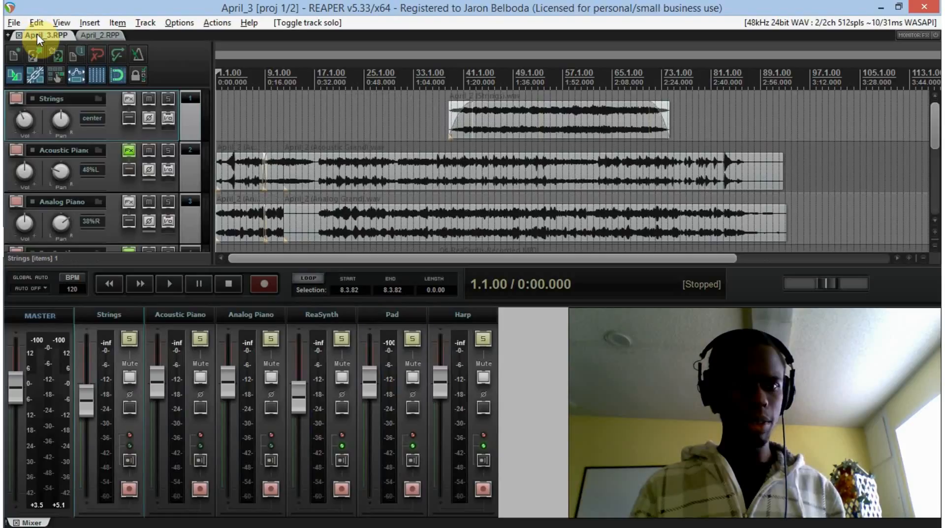
{"action": "mouse_move", "coordinate": [312, 41]}
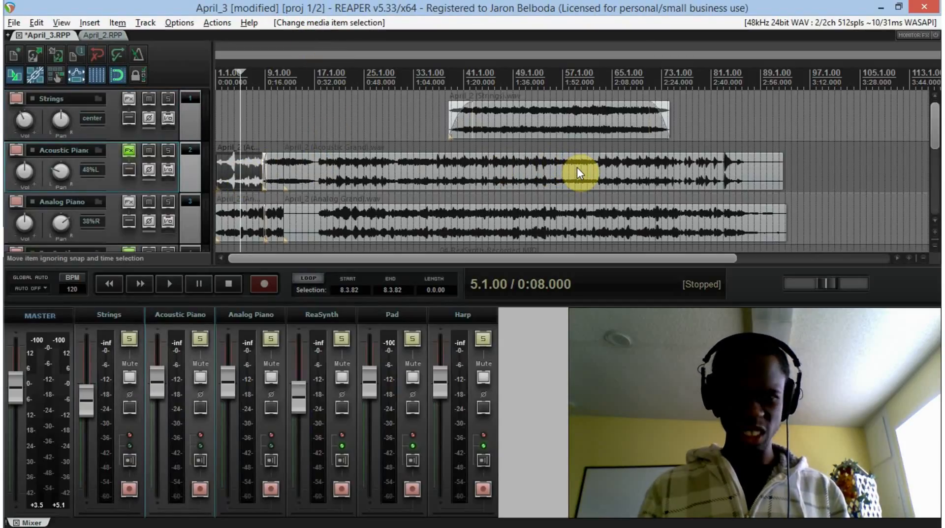
Step: Glue the Acoustic Piano and Analog Piano items into single items, then deselect
{"action": "right_click", "coordinate": [579, 173]}
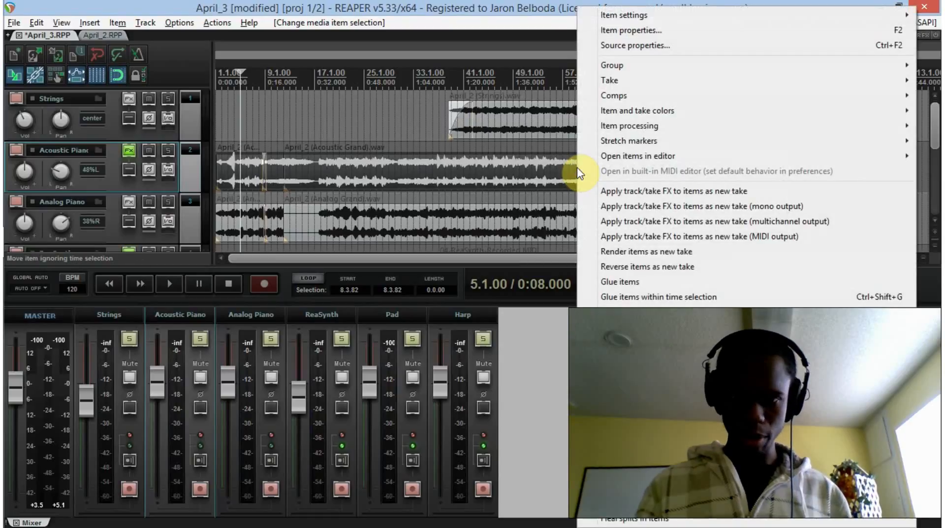
{"action": "left_click", "coordinate": [619, 281]}
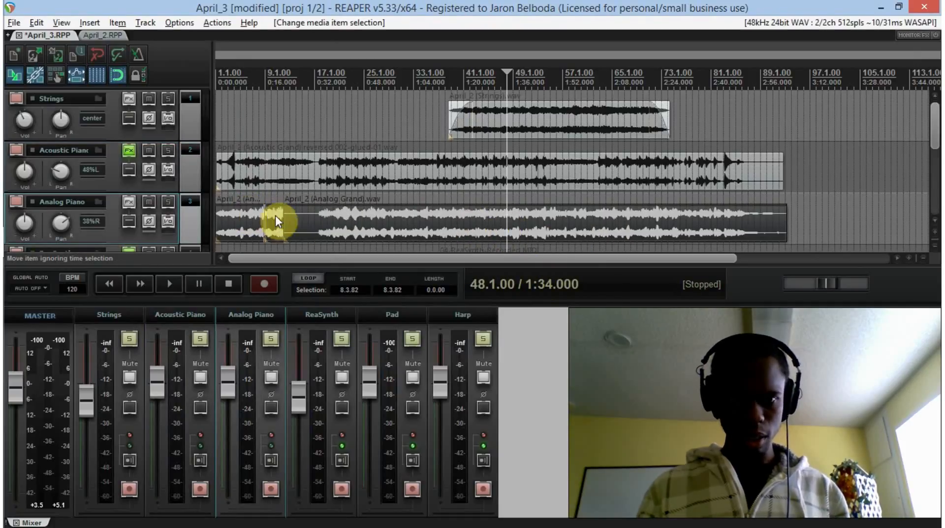
{"action": "right_click", "coordinate": [277, 220]}
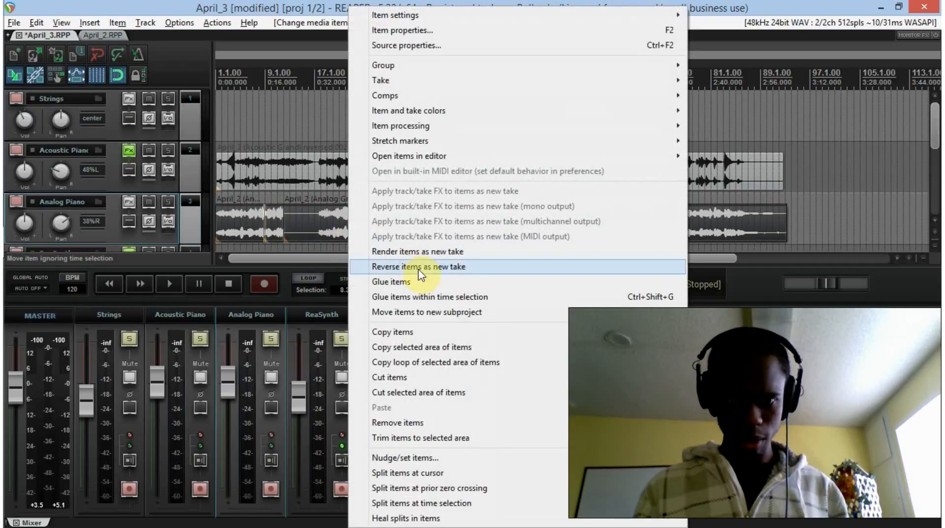
{"action": "left_click", "coordinate": [390, 282]}
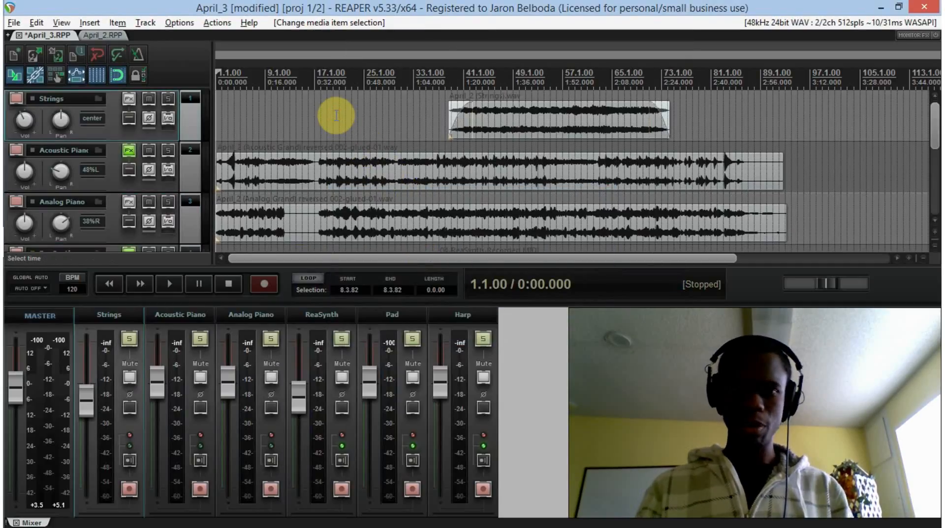
{"action": "left_click", "coordinate": [169, 284]}
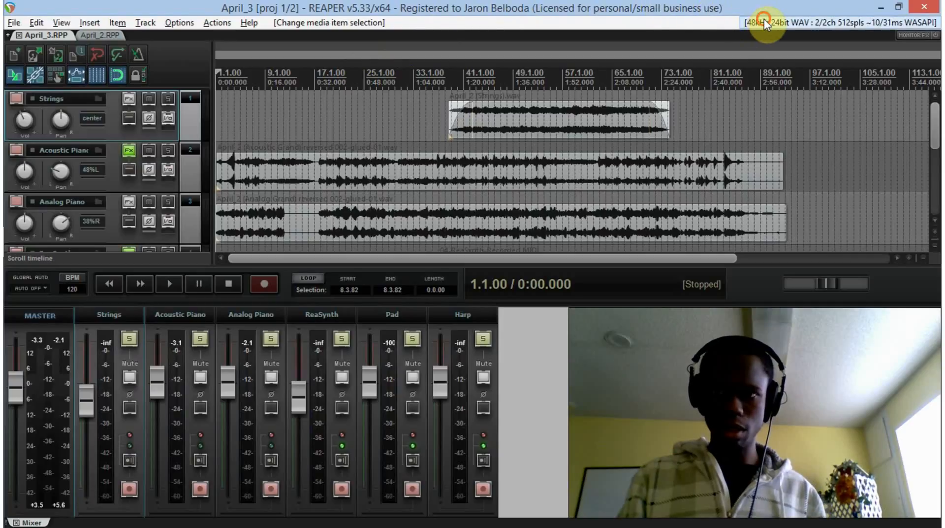
{"action": "left_click", "coordinate": [765, 23]}
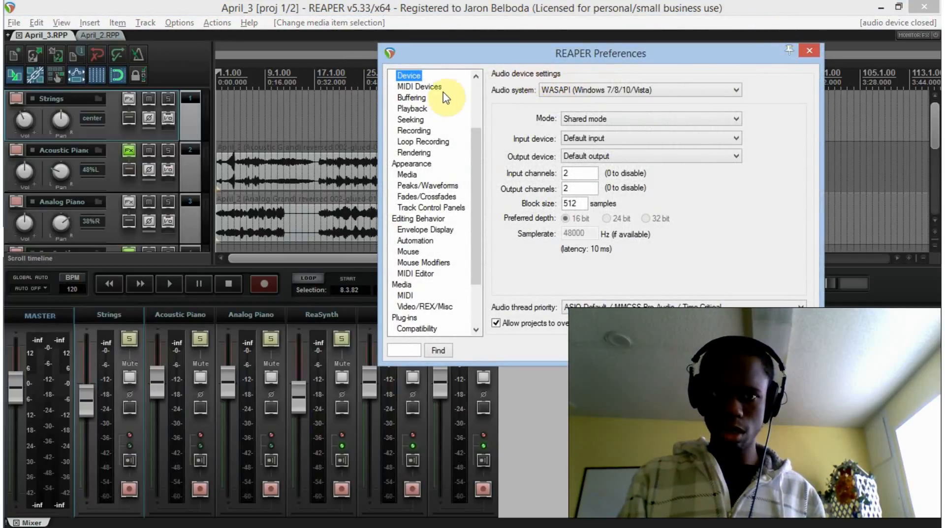
{"action": "left_click", "coordinate": [419, 87]}
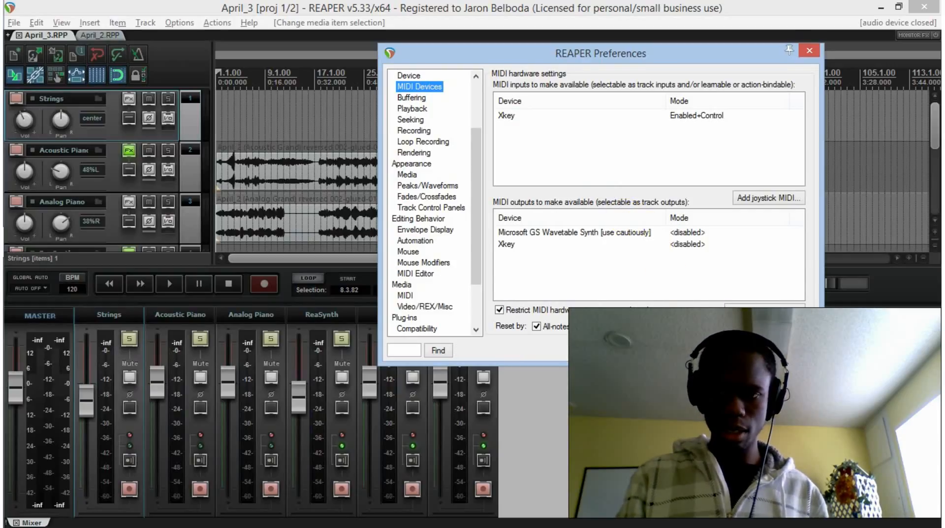
{"action": "left_click", "coordinate": [809, 50]}
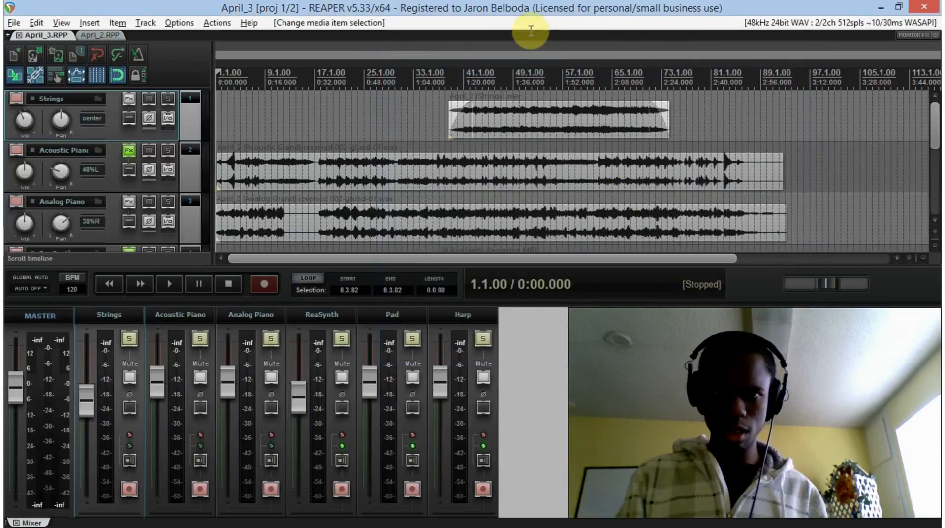
{"action": "left_click", "coordinate": [170, 284]}
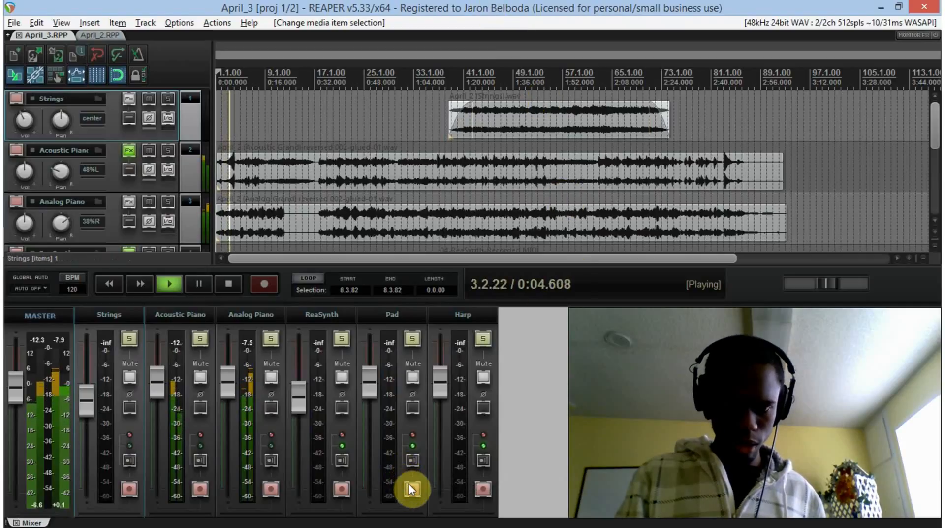
{"action": "left_click", "coordinate": [412, 487]}
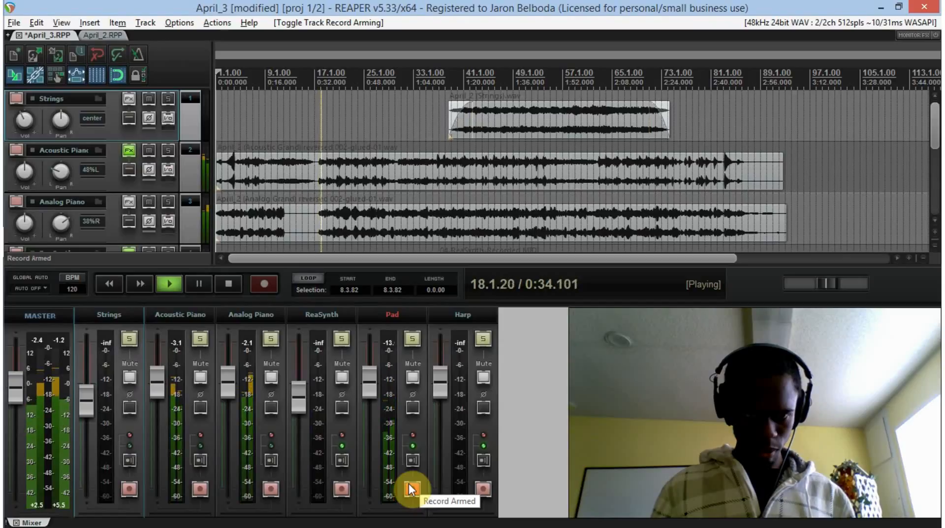
{"action": "left_click", "coordinate": [228, 283]}
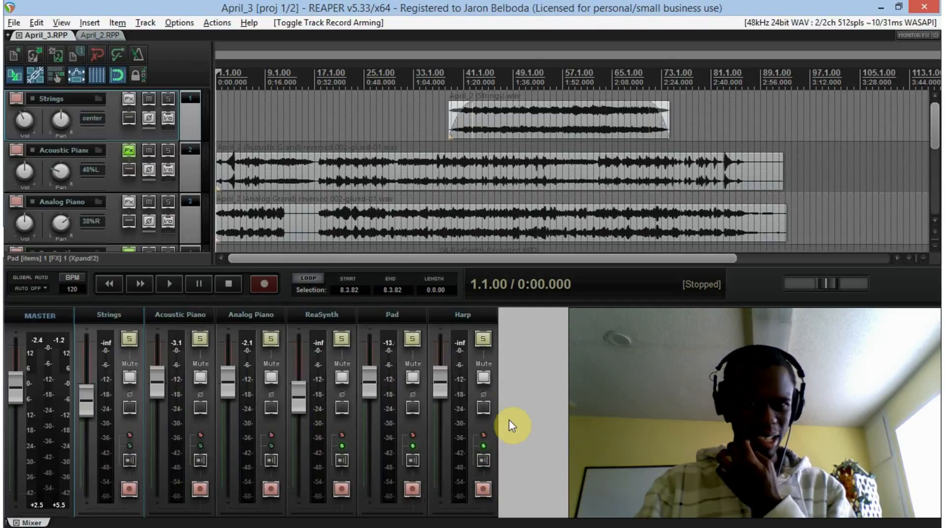
{"action": "mouse_move", "coordinate": [483, 489]}
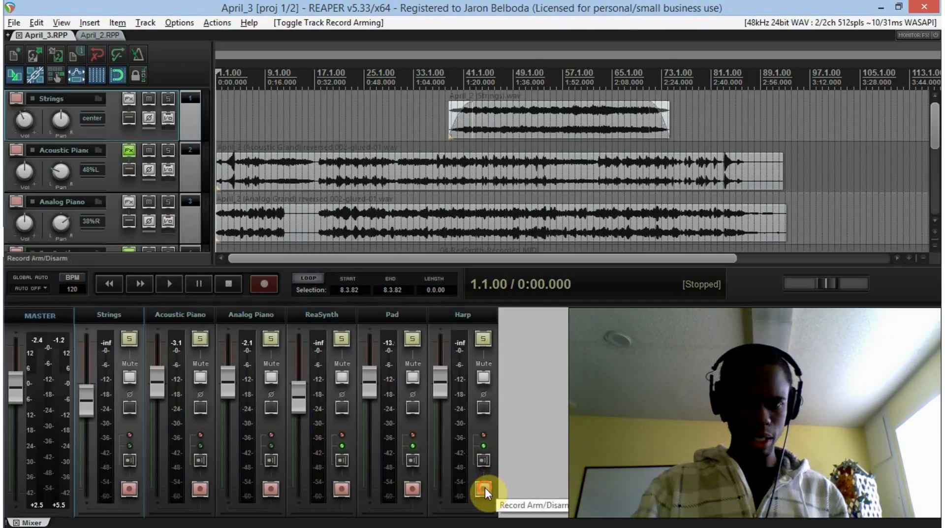
Step: Arm the Harp track in the mixer and record a harp MIDI part
{"action": "left_click", "coordinate": [483, 488]}
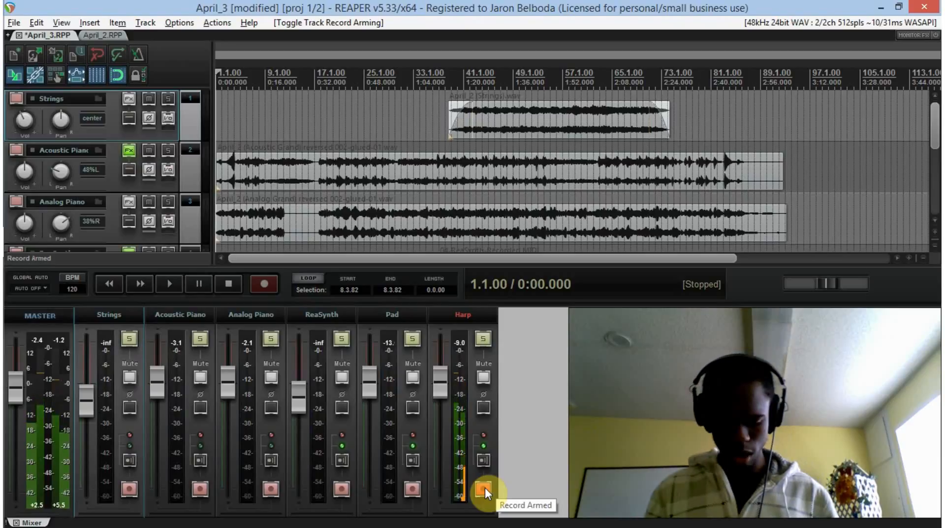
{"action": "left_click", "coordinate": [169, 284]}
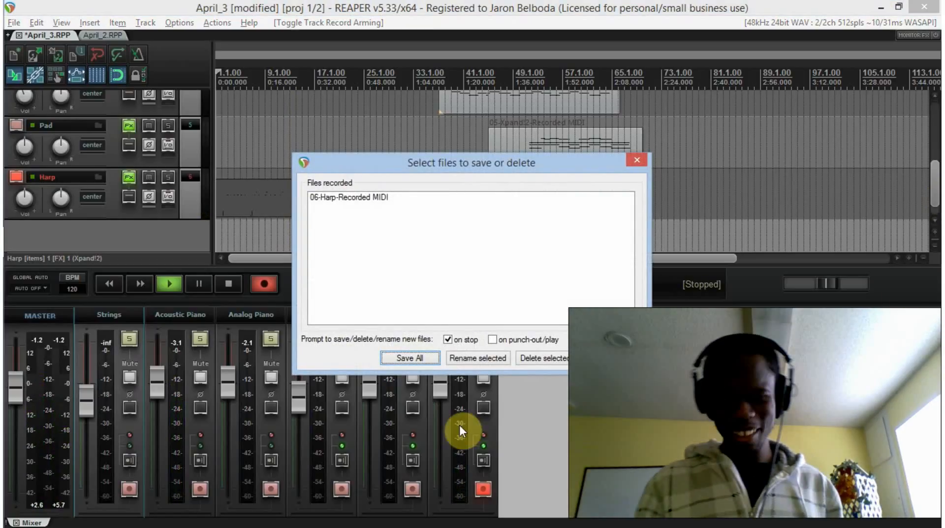
Step: Save the harp recording, solo Harp, and open the take in the MIDI editor
{"action": "left_click", "coordinate": [409, 356]}
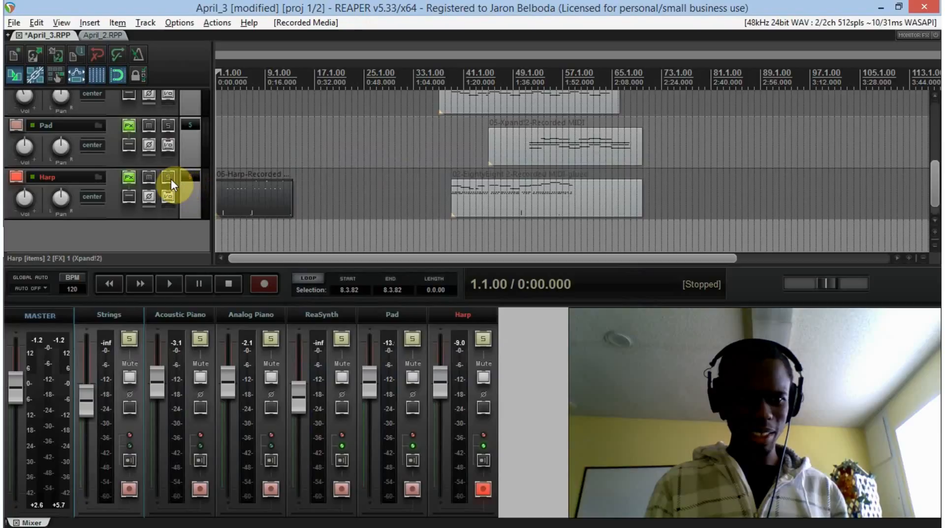
{"action": "left_click", "coordinate": [169, 177]}
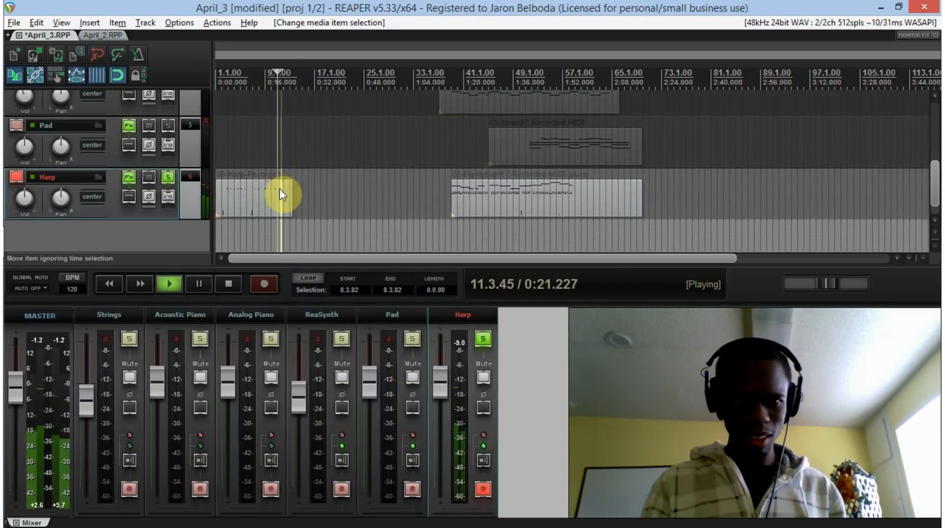
{"action": "double_click", "coordinate": [284, 193]}
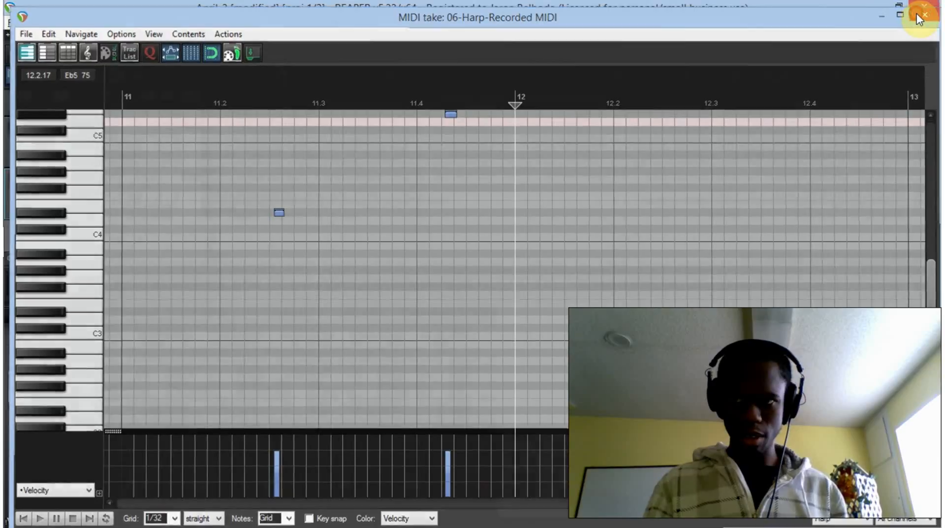
Step: Close the harp take's MIDI editor window
{"action": "left_click", "coordinate": [924, 13]}
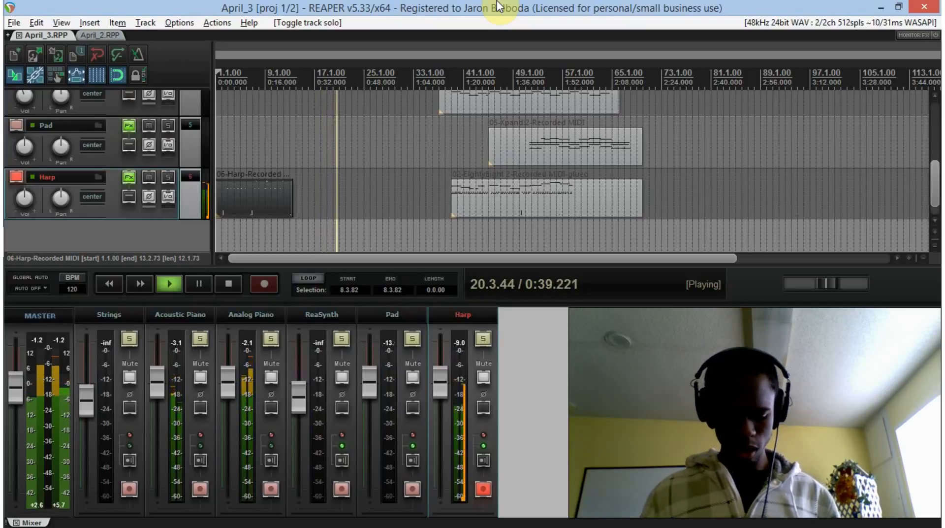
Step: Record another harp MIDI take after the first and save the recorded file
{"action": "left_click", "coordinate": [228, 284]}
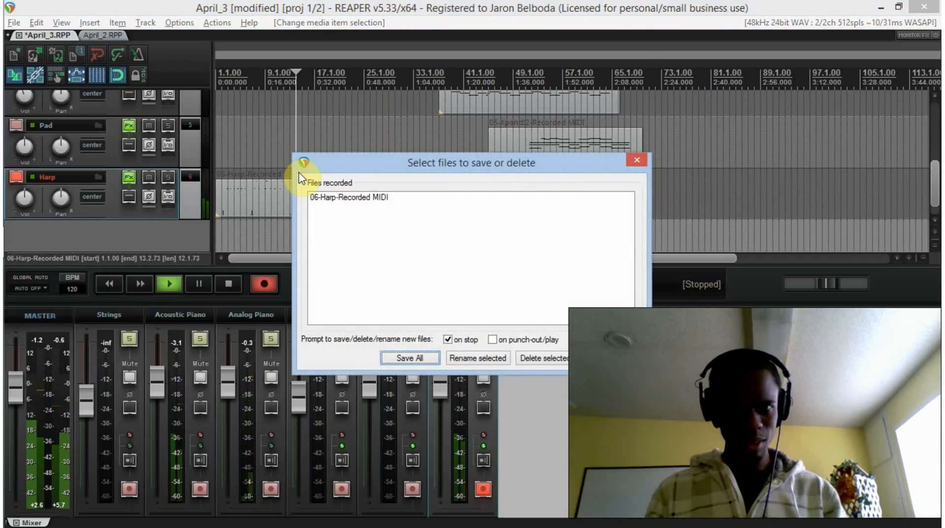
{"action": "left_click", "coordinate": [409, 357]}
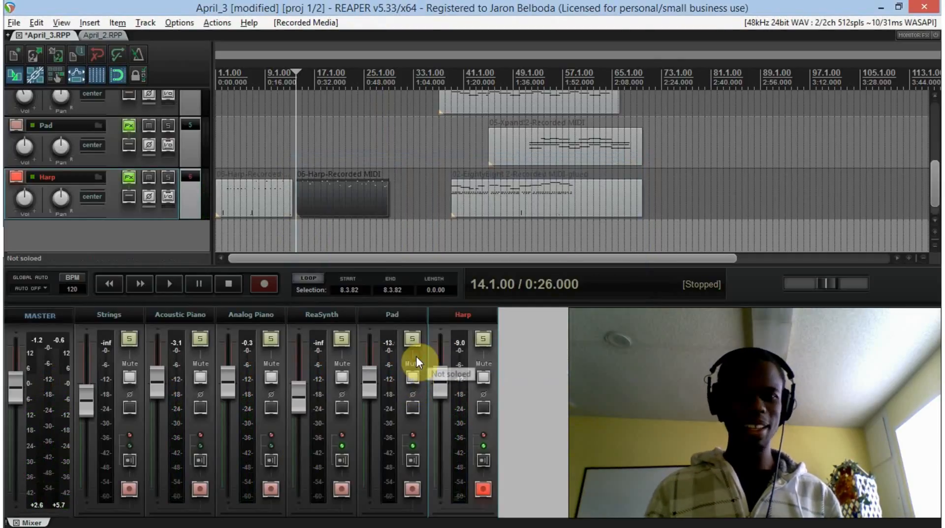